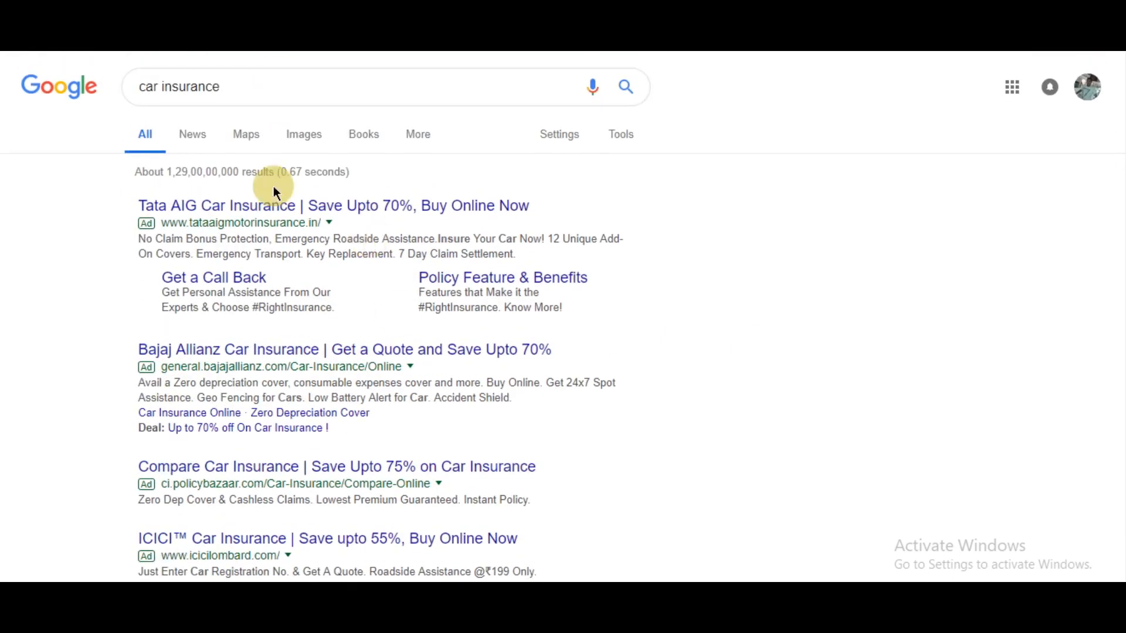
{"action": "mouse_move", "coordinate": [544, 293]}
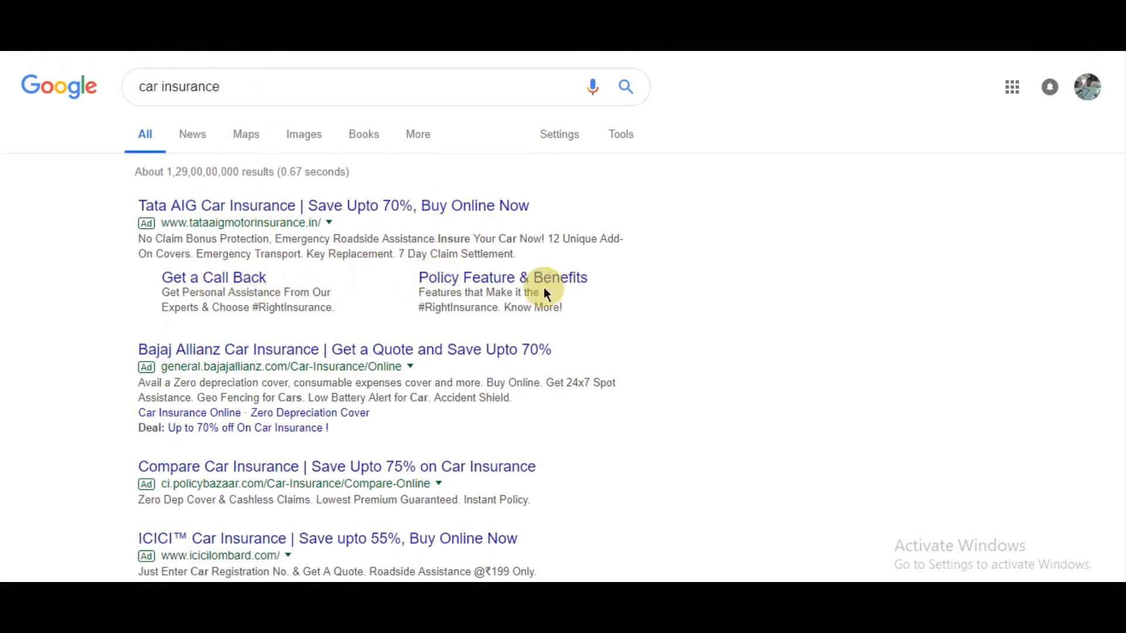
{"action": "mouse_move", "coordinate": [214, 277]}
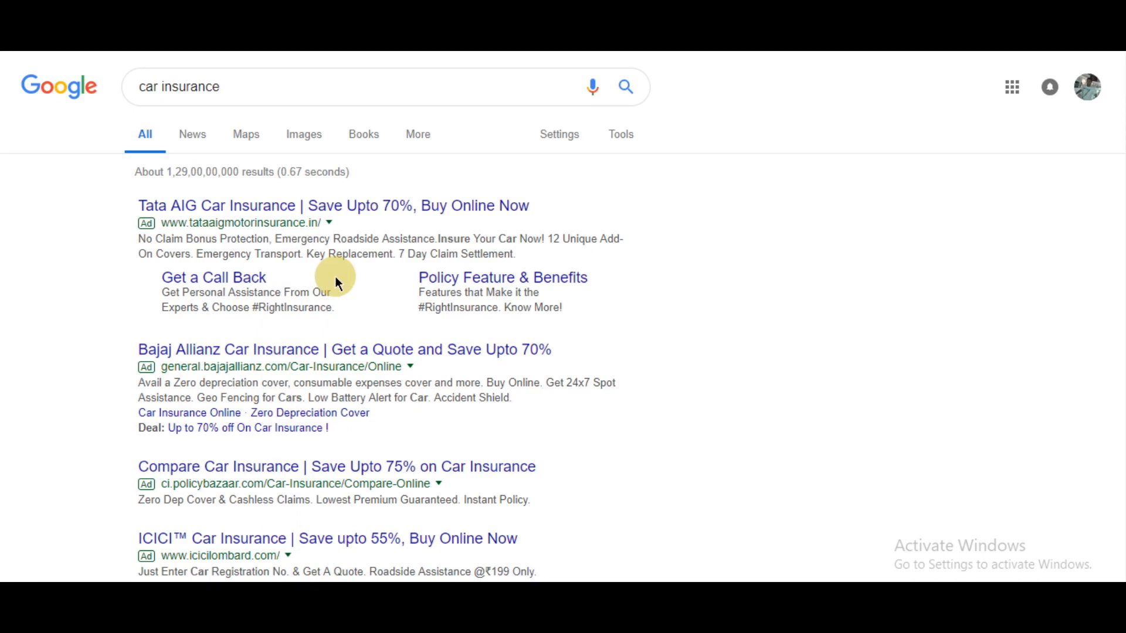
{"action": "mouse_move", "coordinate": [463, 305]}
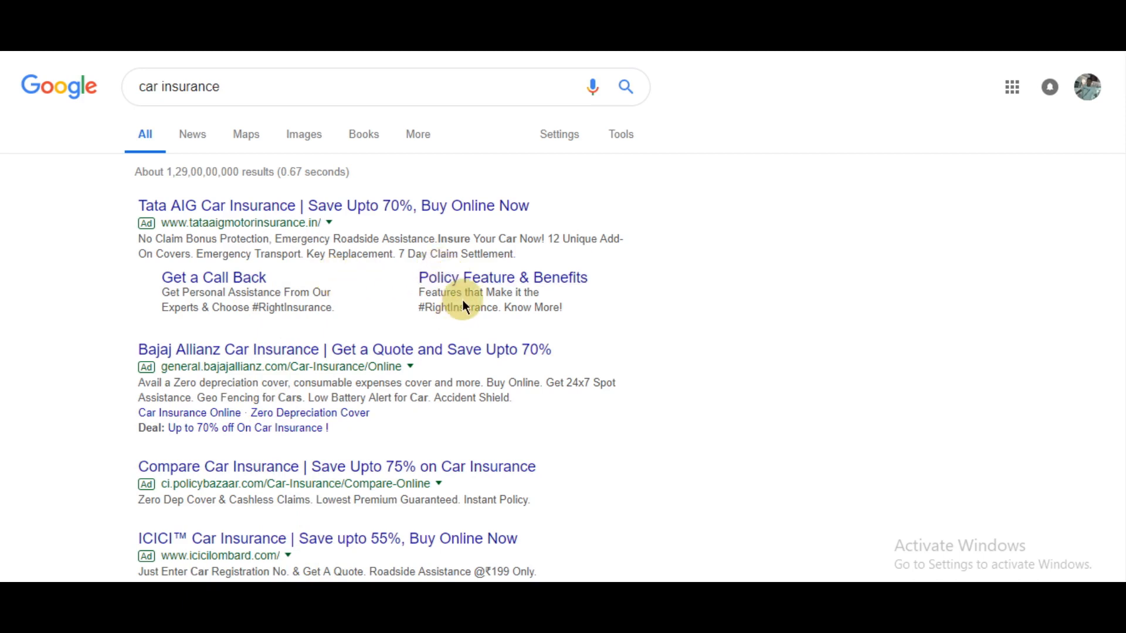
{"action": "mouse_move", "coordinate": [237, 281]}
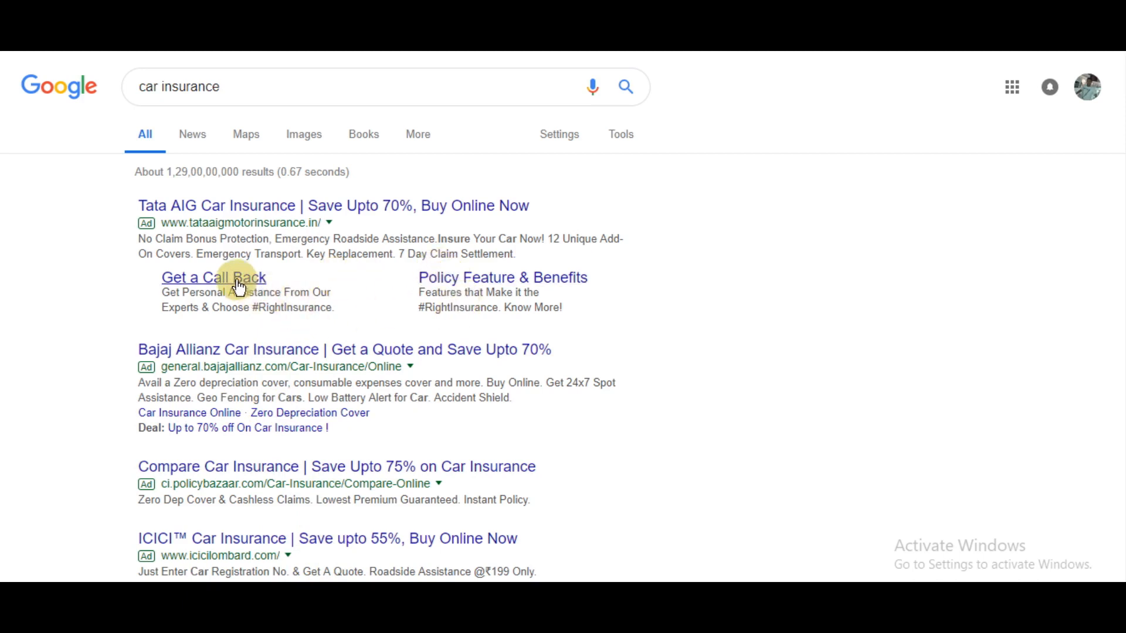
{"action": "mouse_move", "coordinate": [325, 276]}
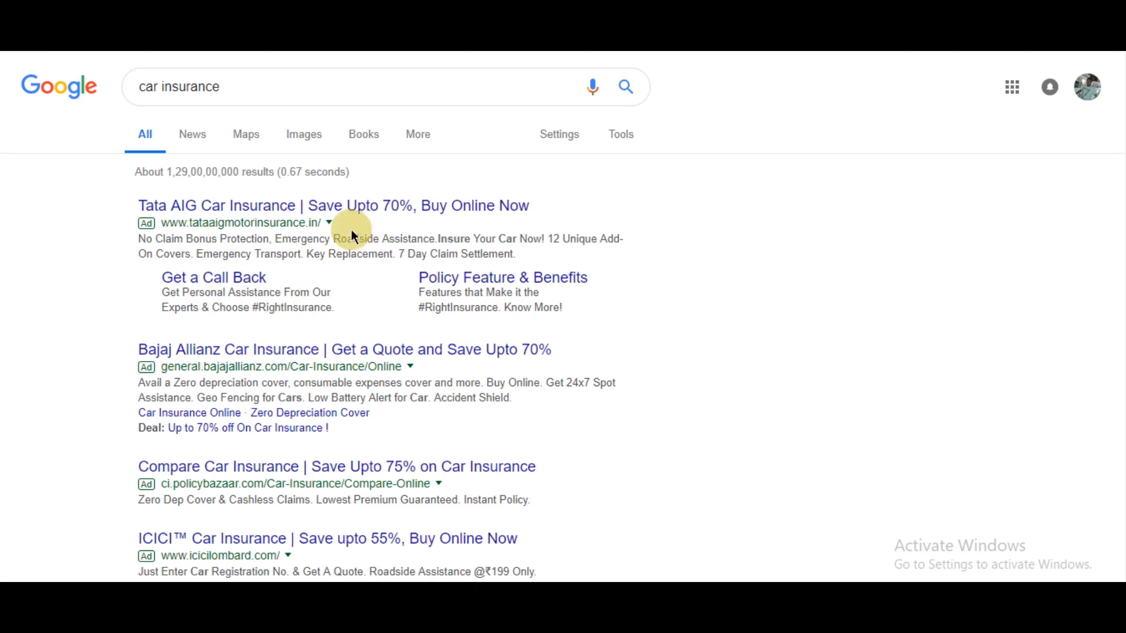
{"action": "mouse_move", "coordinate": [348, 250]}
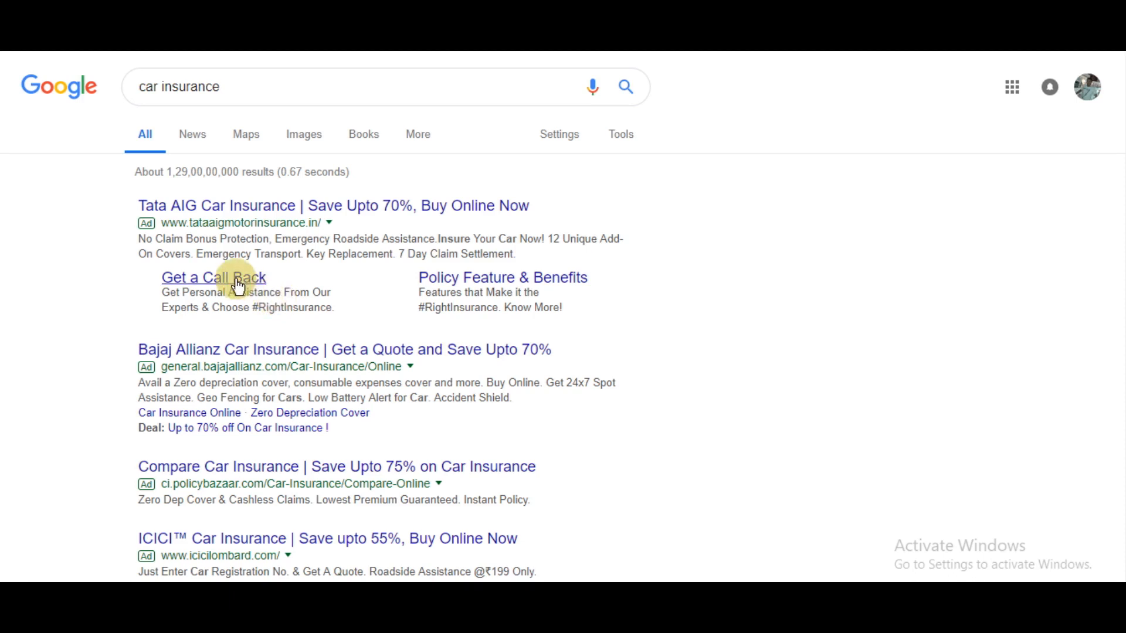
{"action": "mouse_move", "coordinate": [347, 237]}
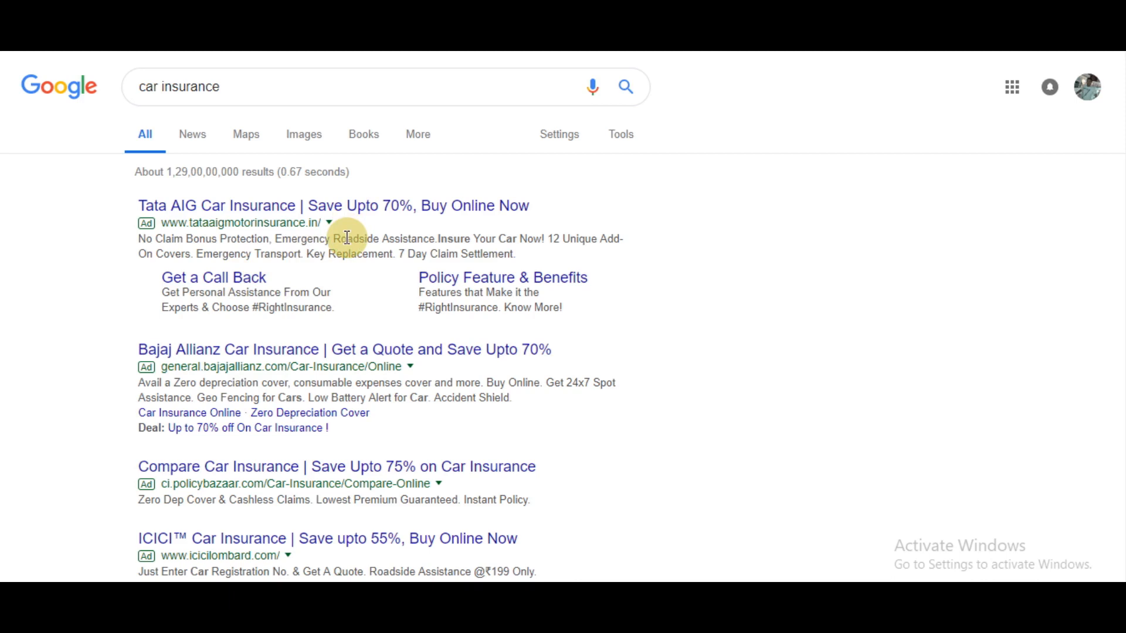
{"action": "mouse_move", "coordinate": [320, 248]}
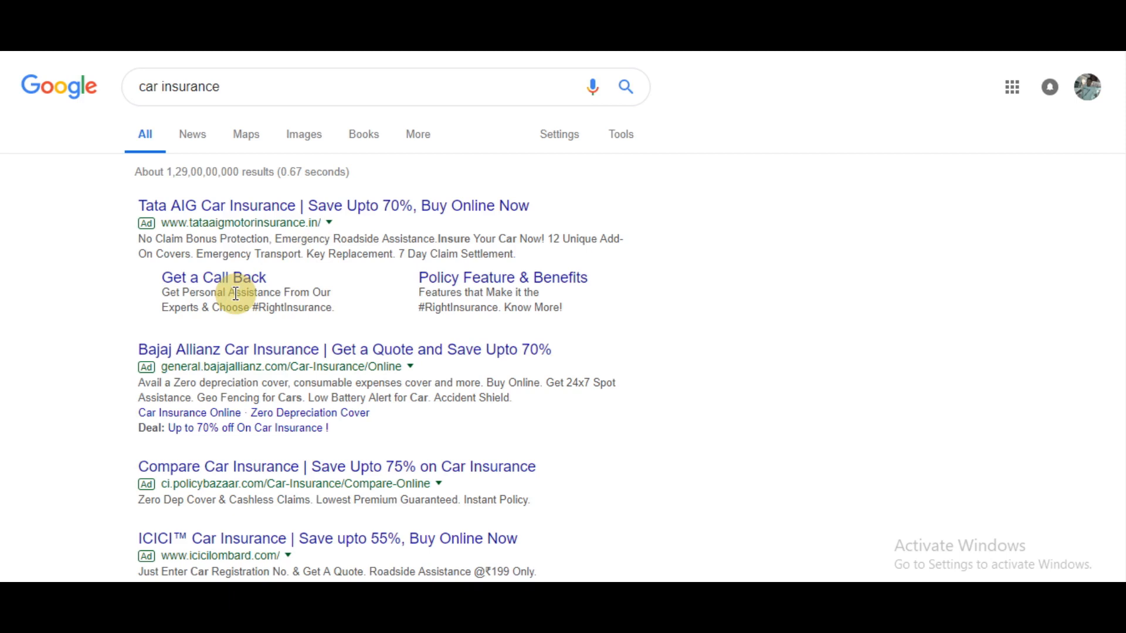
{"action": "mouse_move", "coordinate": [280, 305]}
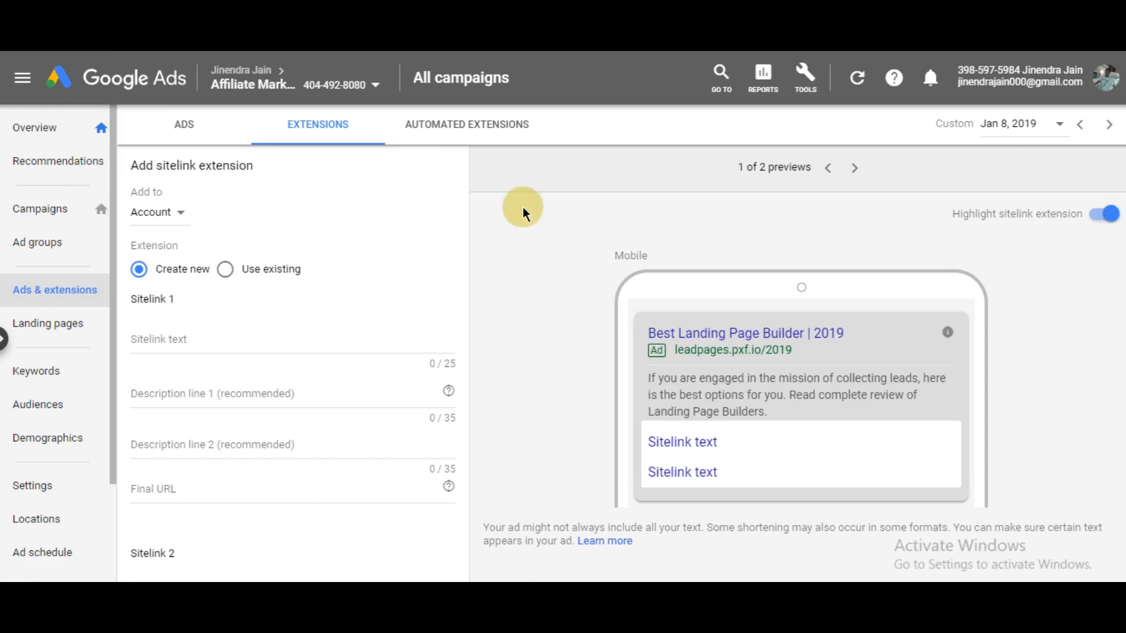
Step: Start a new sitelink extension applied to an ad group in Leadpages Affiliate | US
{"action": "left_click", "coordinate": [183, 125]}
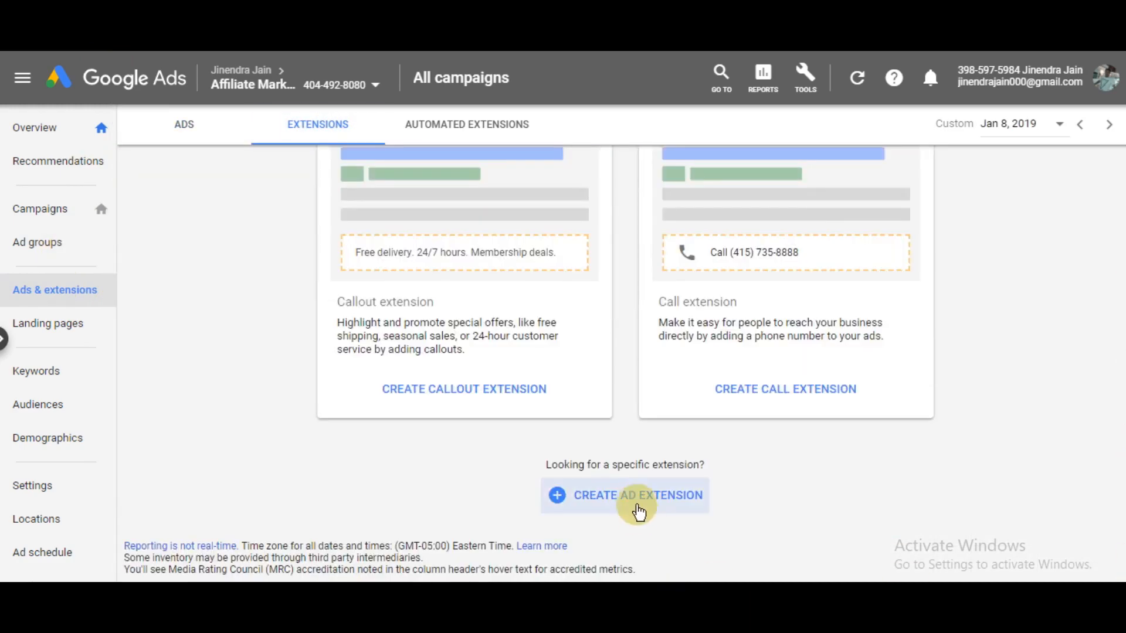
{"action": "left_click", "coordinate": [638, 495]}
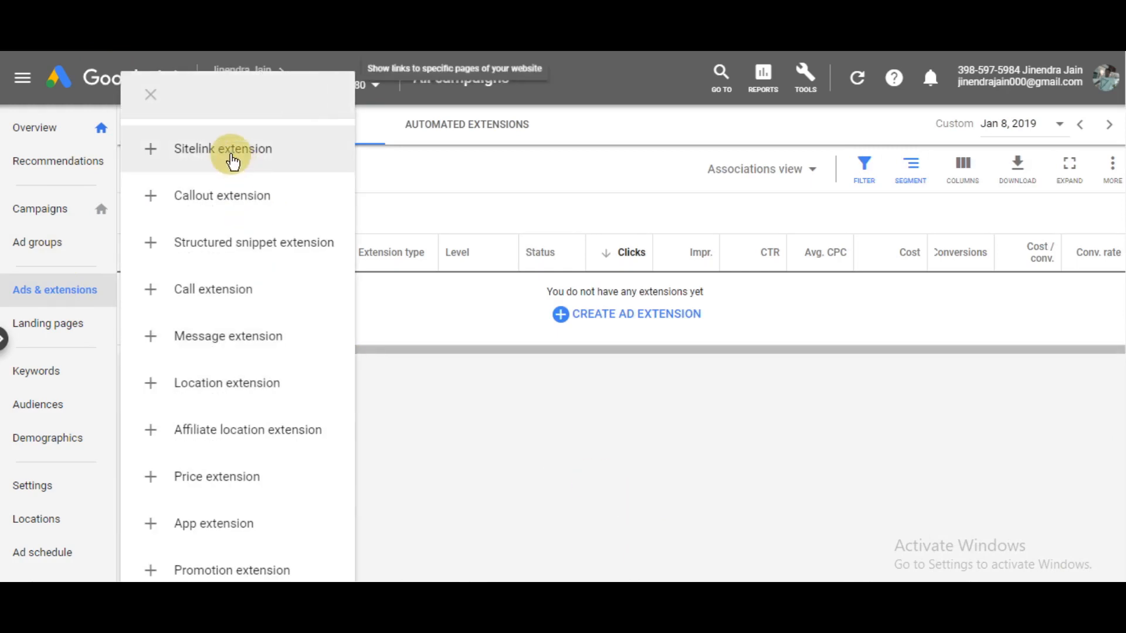
{"action": "left_click", "coordinate": [223, 148]}
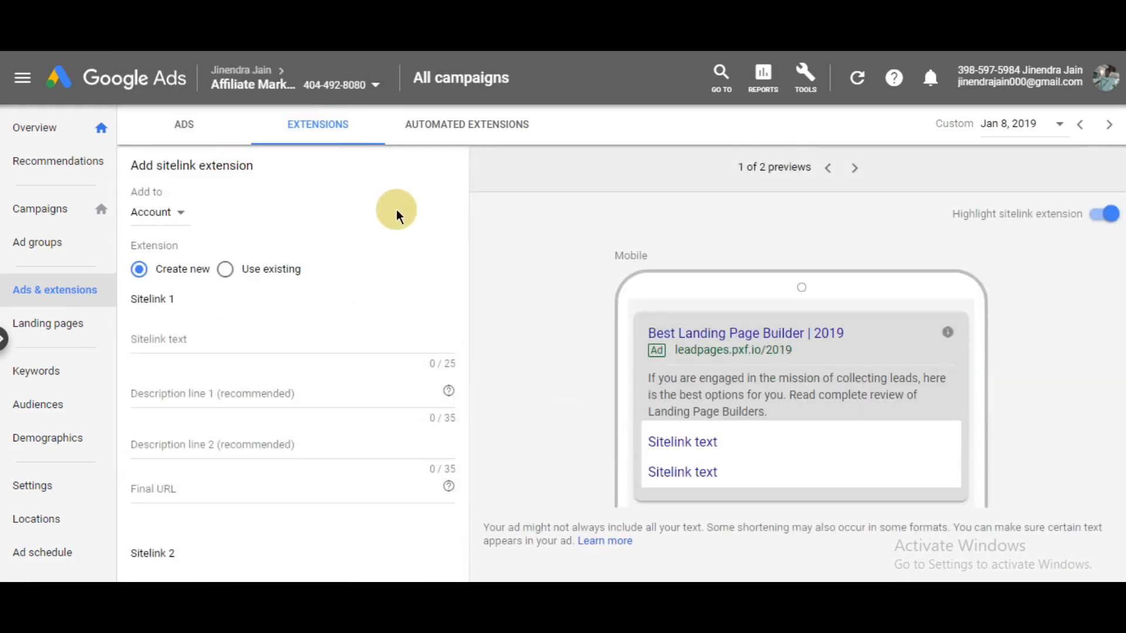
{"action": "left_click", "coordinate": [157, 211]}
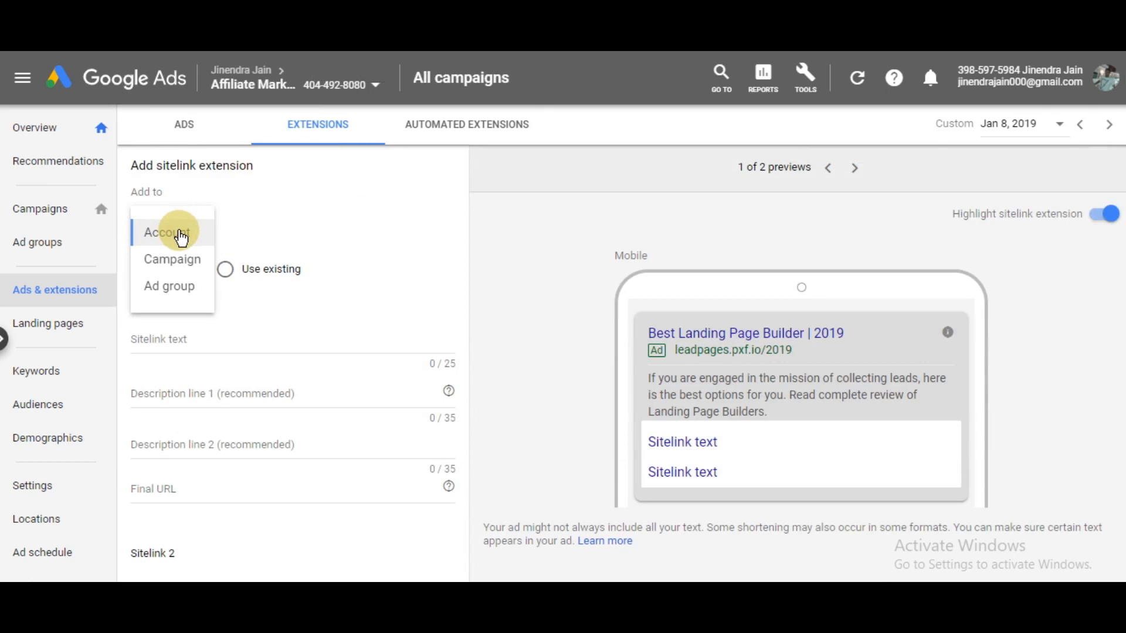
{"action": "mouse_move", "coordinate": [189, 298]}
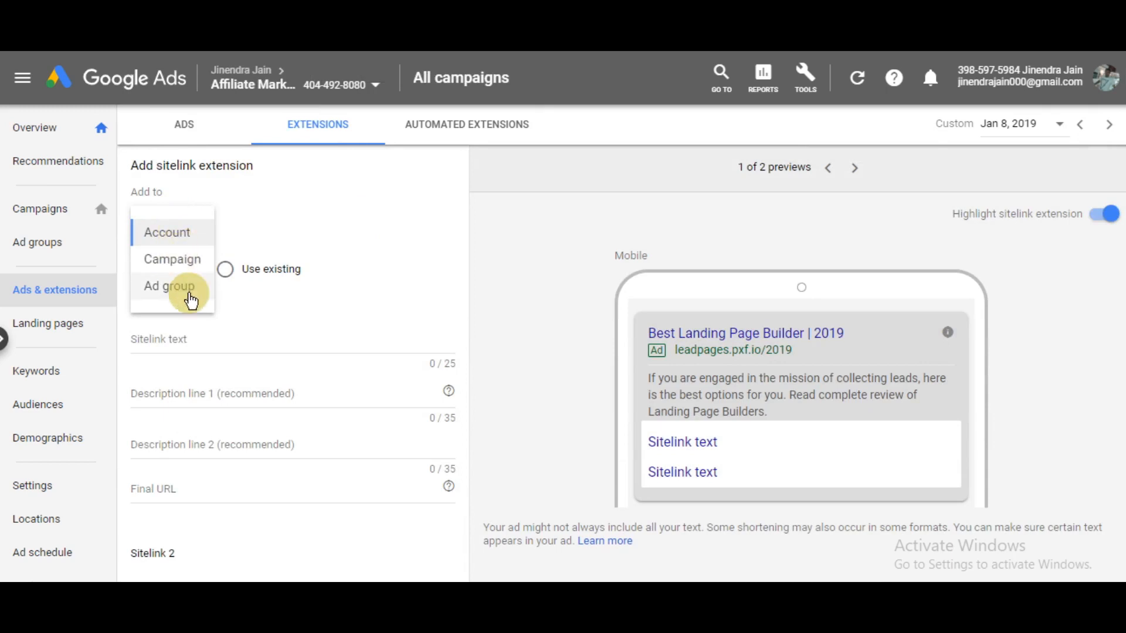
{"action": "left_click", "coordinate": [169, 285]}
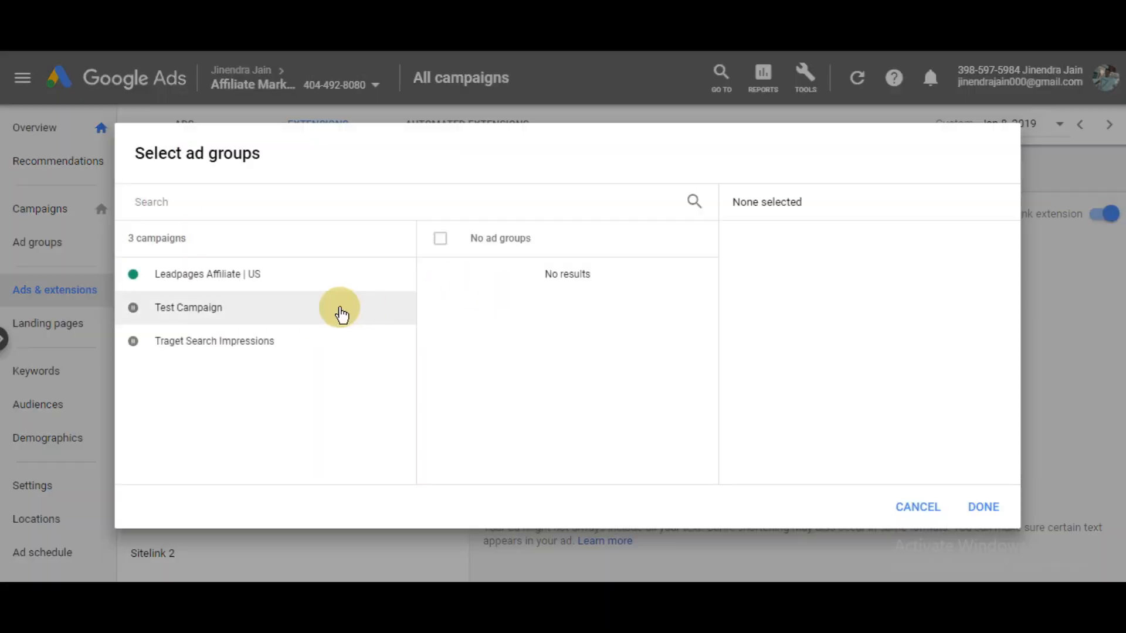
{"action": "left_click", "coordinate": [207, 274]}
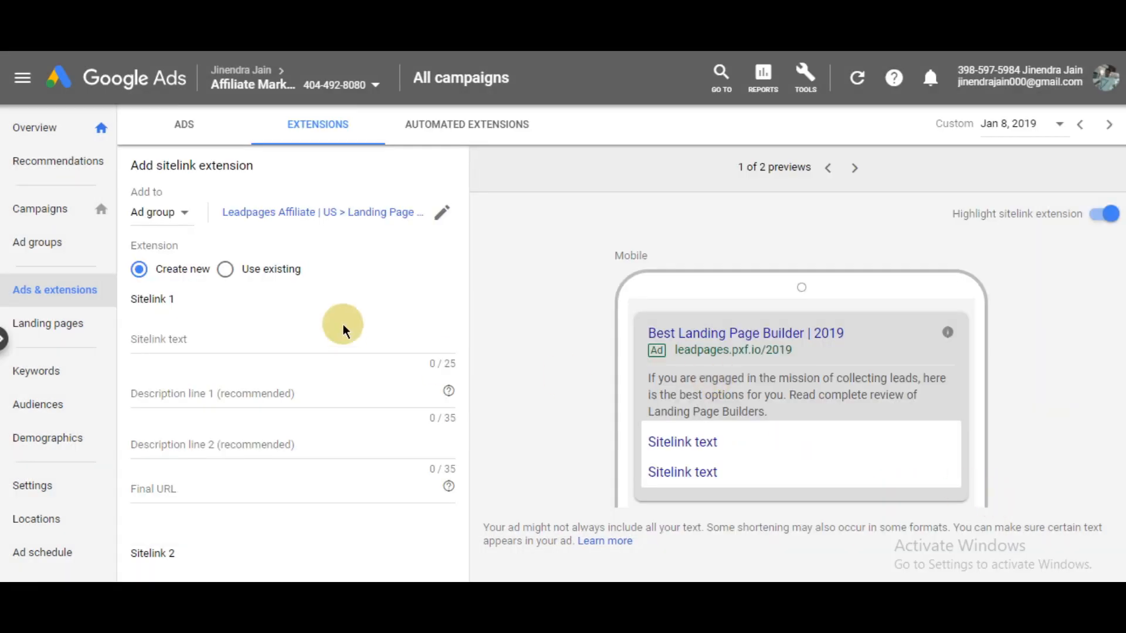
Step: Enter 'Contact Us' as the first sitelink's text
{"action": "left_click", "coordinate": [280, 332]}
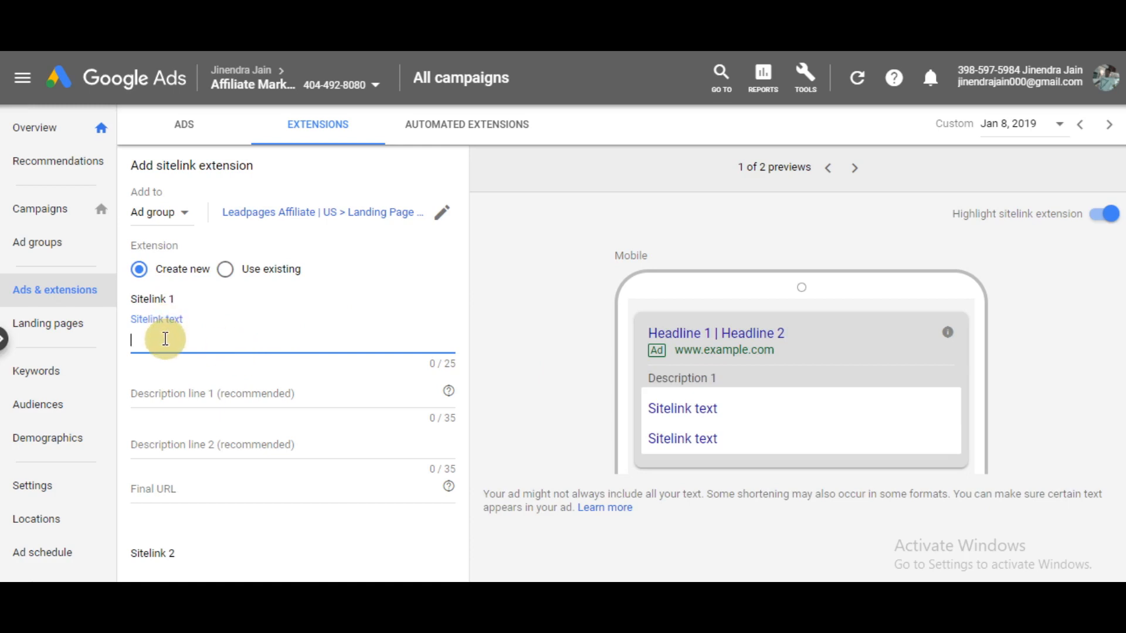
{"action": "type", "text": "Contact Us"}
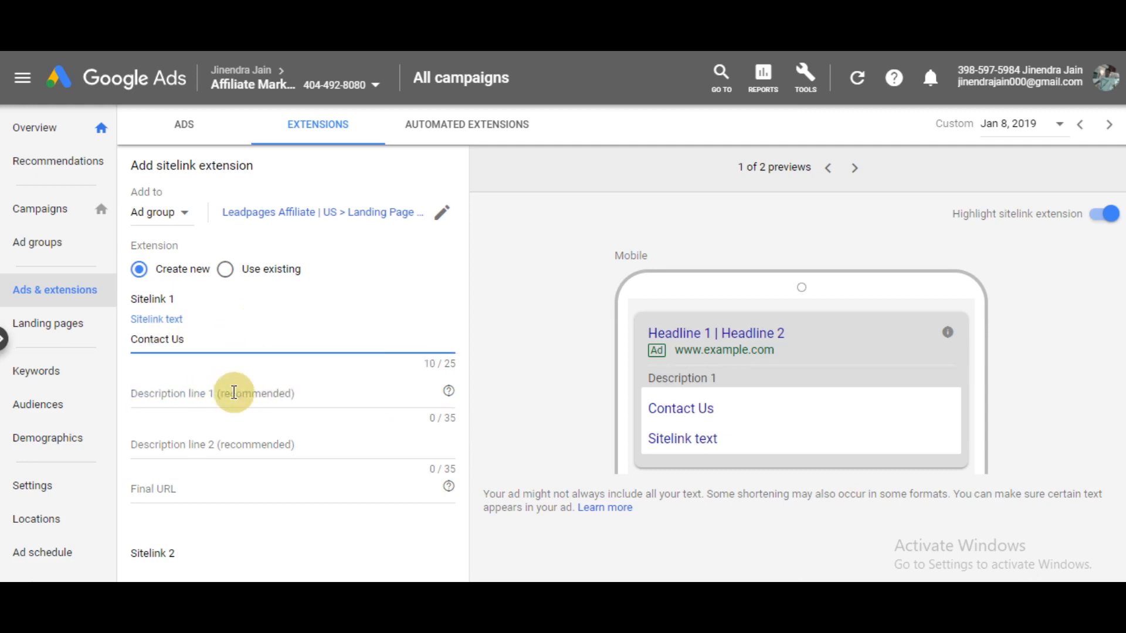
{"action": "left_click", "coordinate": [244, 393]}
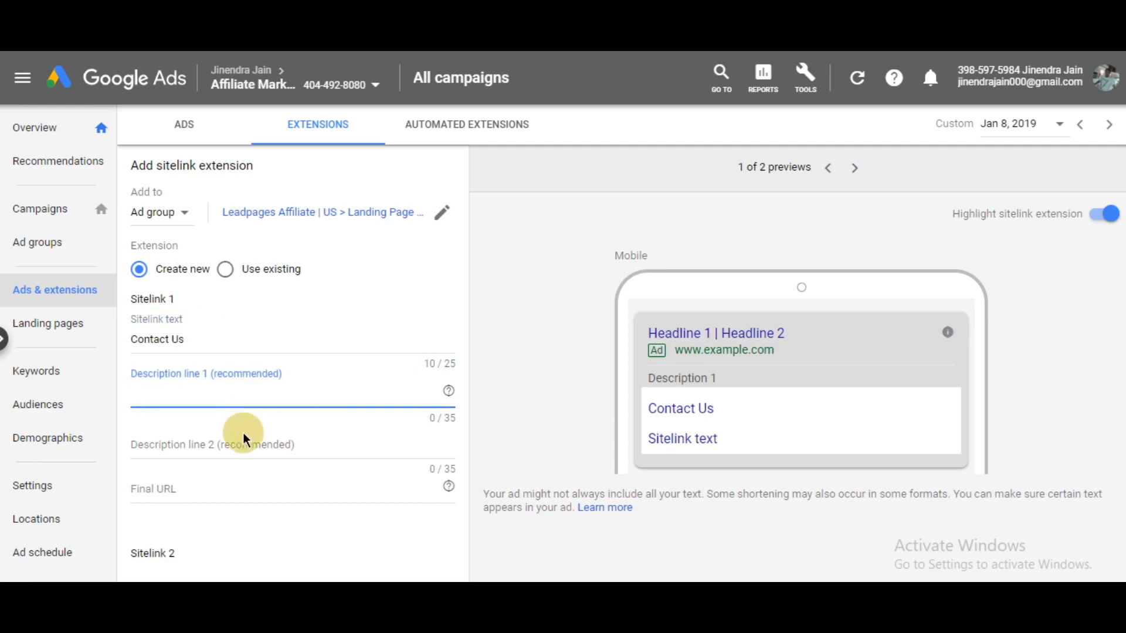
{"action": "left_click", "coordinate": [243, 443]}
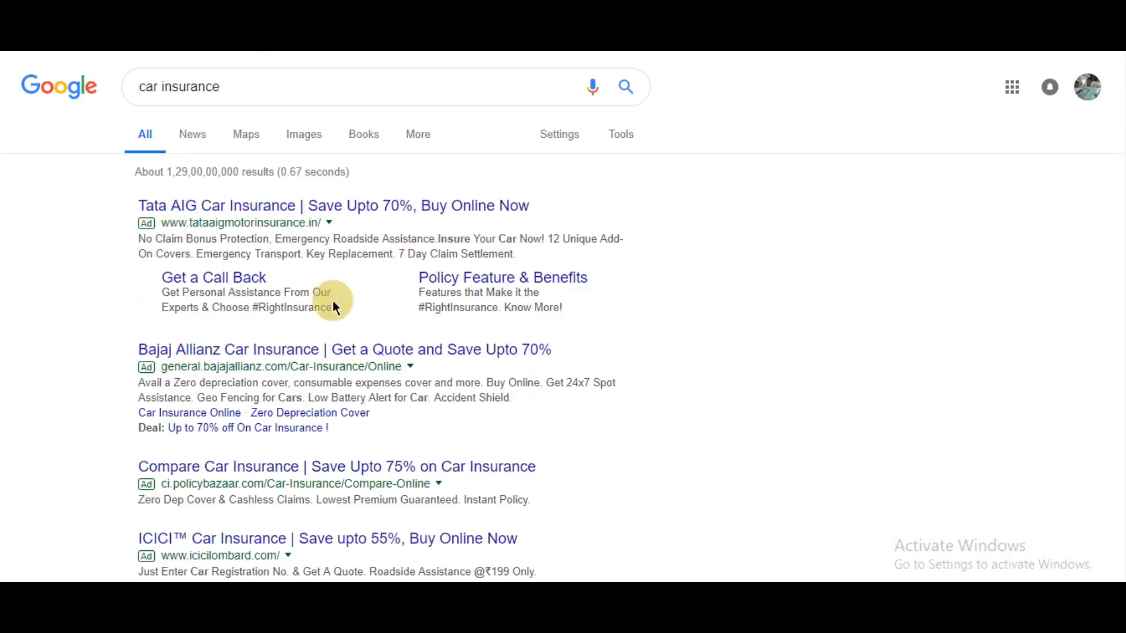
{"action": "mouse_move", "coordinate": [226, 330]}
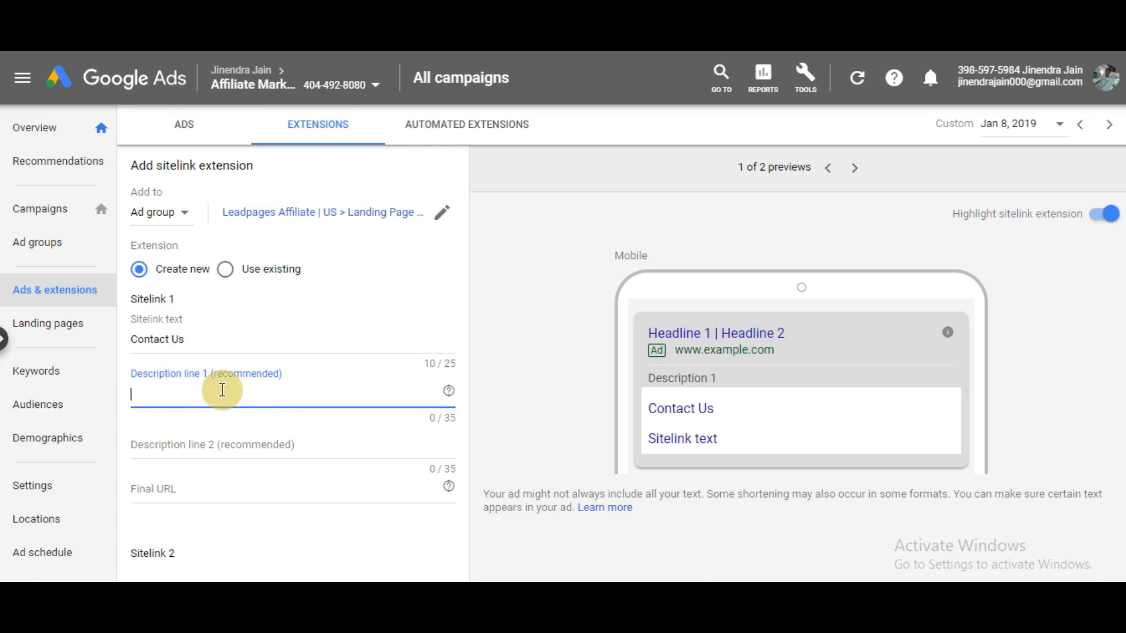
Step: Give the Contact Us sitelink the description 'Contact us to get a Quote Now'
{"action": "type", "text": "Contact us to"}
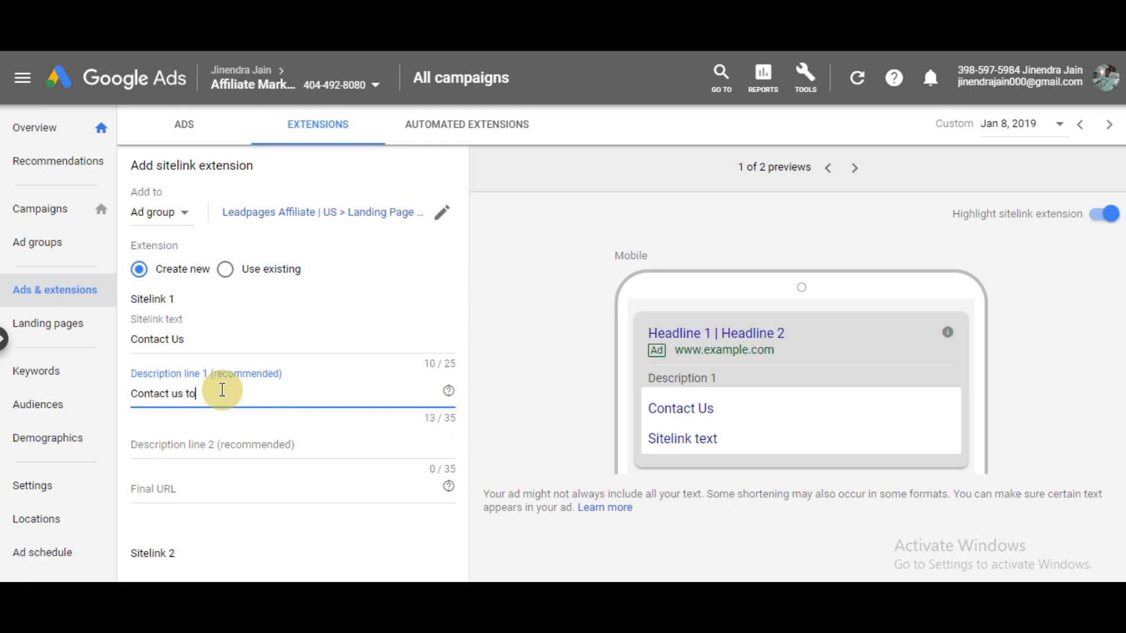
{"action": "type", "text": "get"}
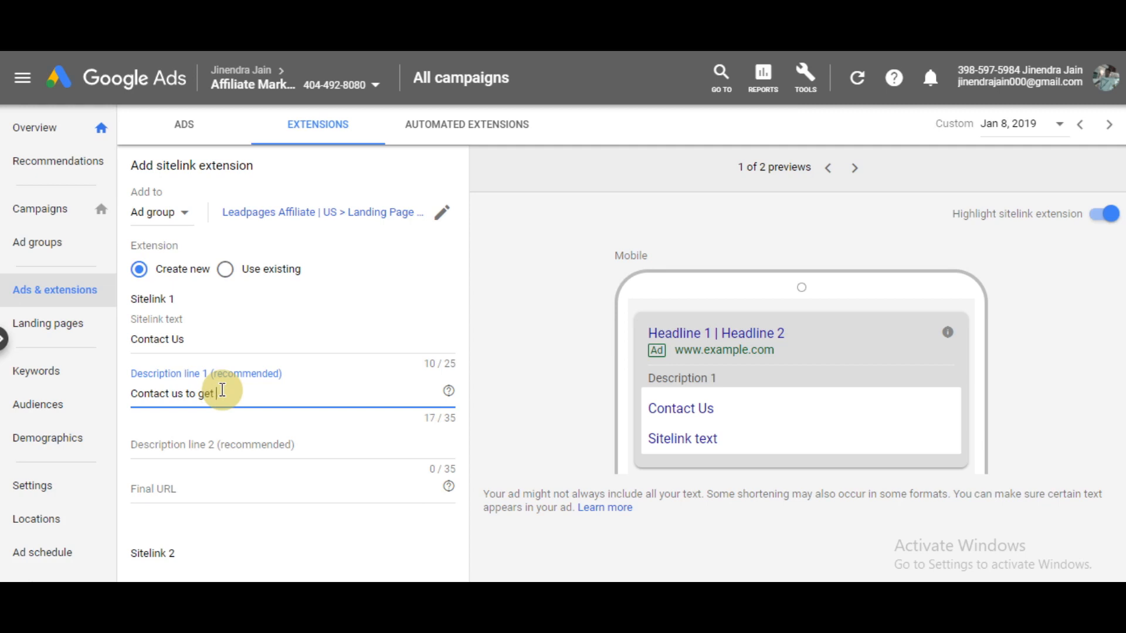
{"action": "type", "text": "a quote"}
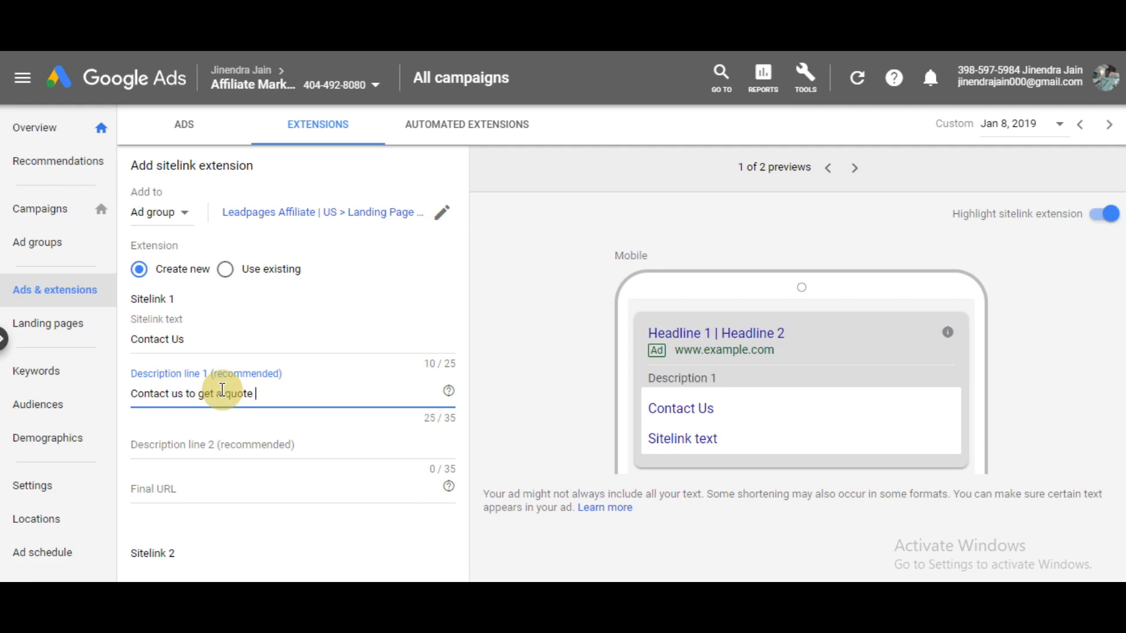
{"action": "type", "text": "Now"}
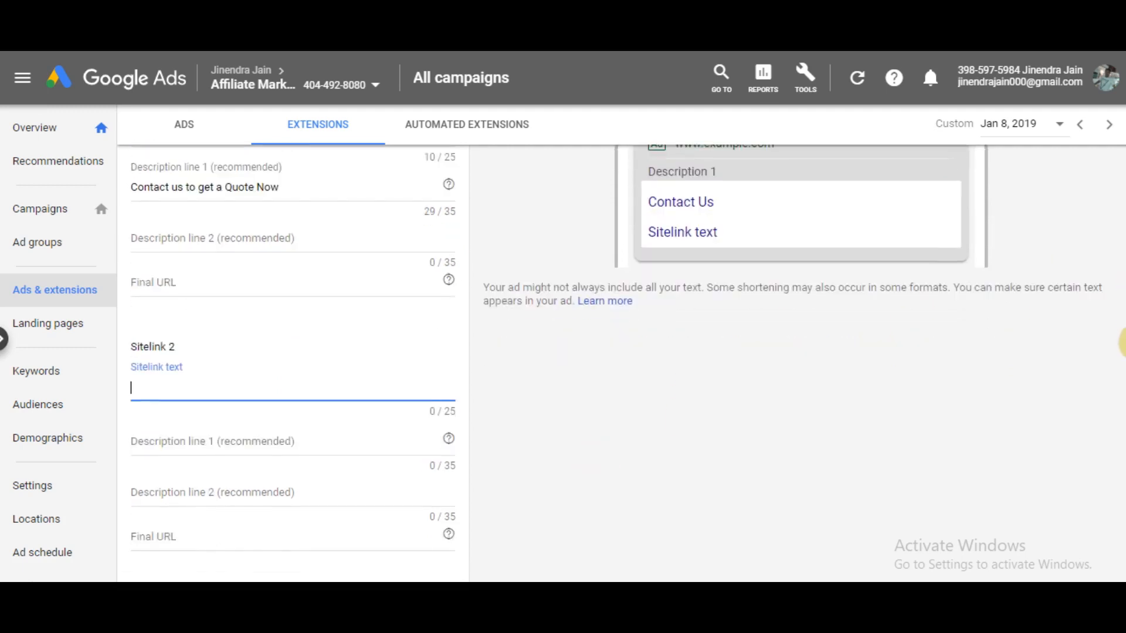
Step: Add the second sitelink 'Call Now' with description 'Call Us Now and Get a Quote'
{"action": "scroll", "scroll_direction": "down", "scroll_amount": 3}
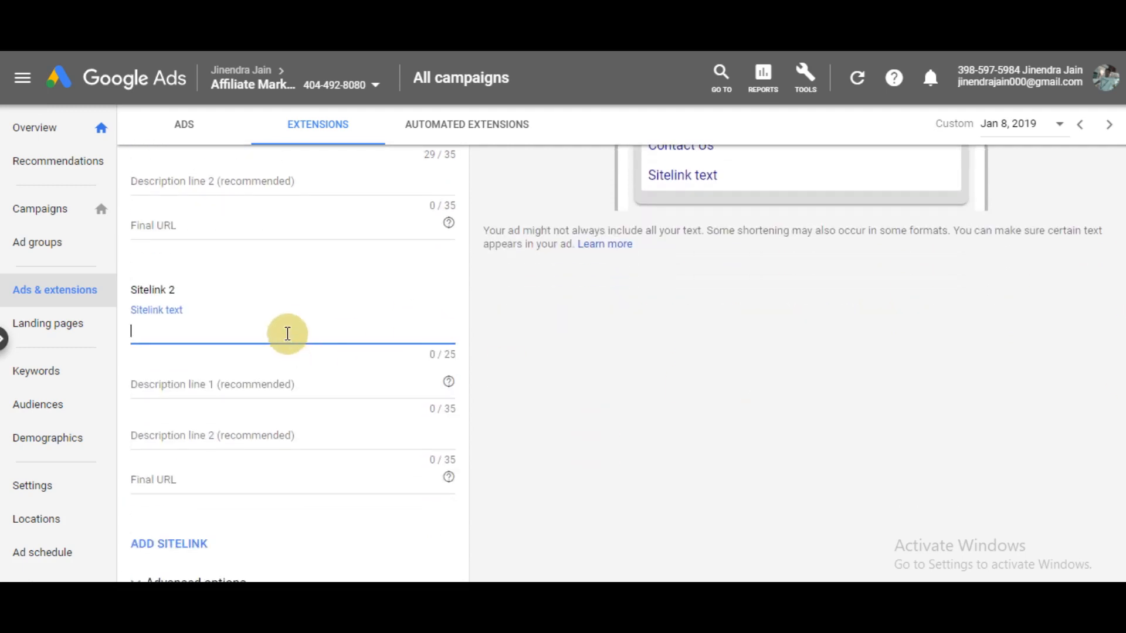
{"action": "type", "text": "Call"}
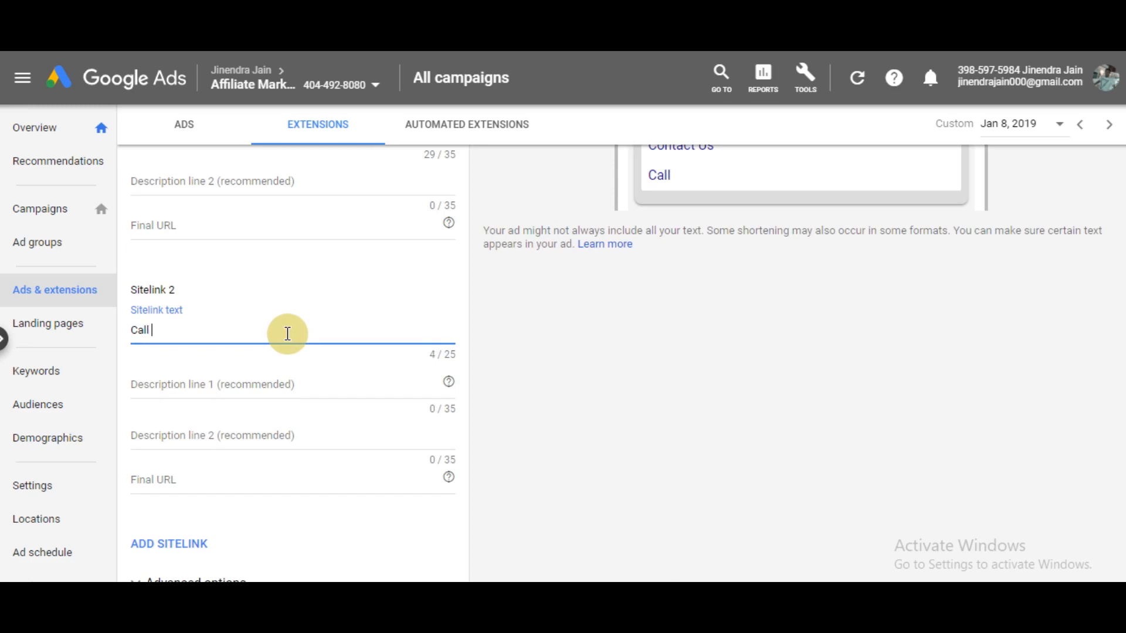
{"action": "type", "text": "Now"}
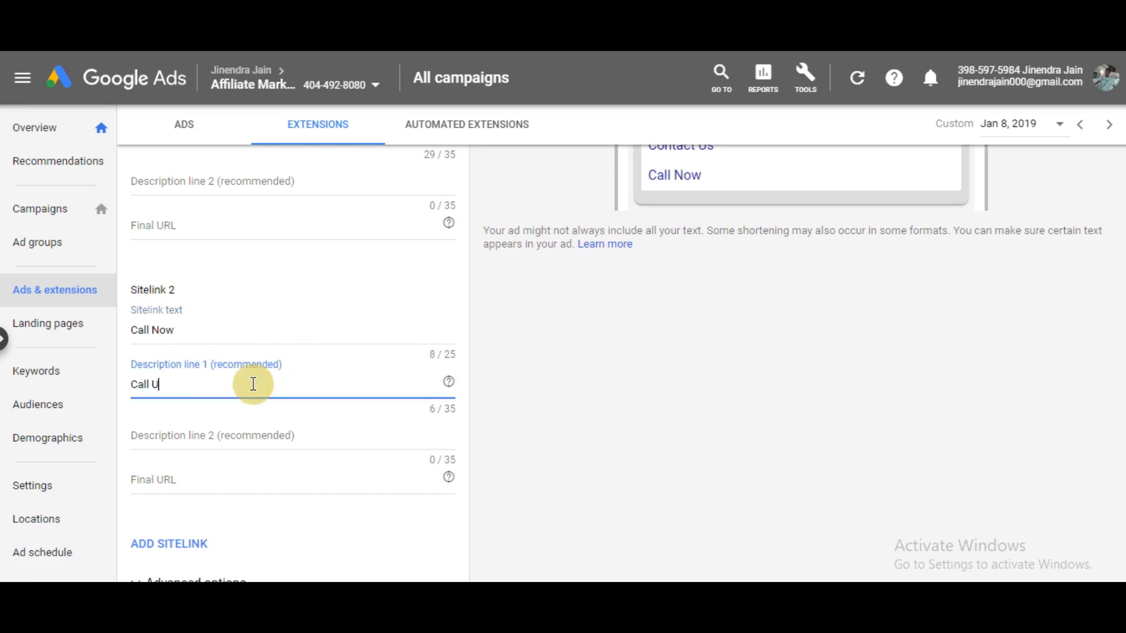
{"action": "type", "text": "s Now and Get"}
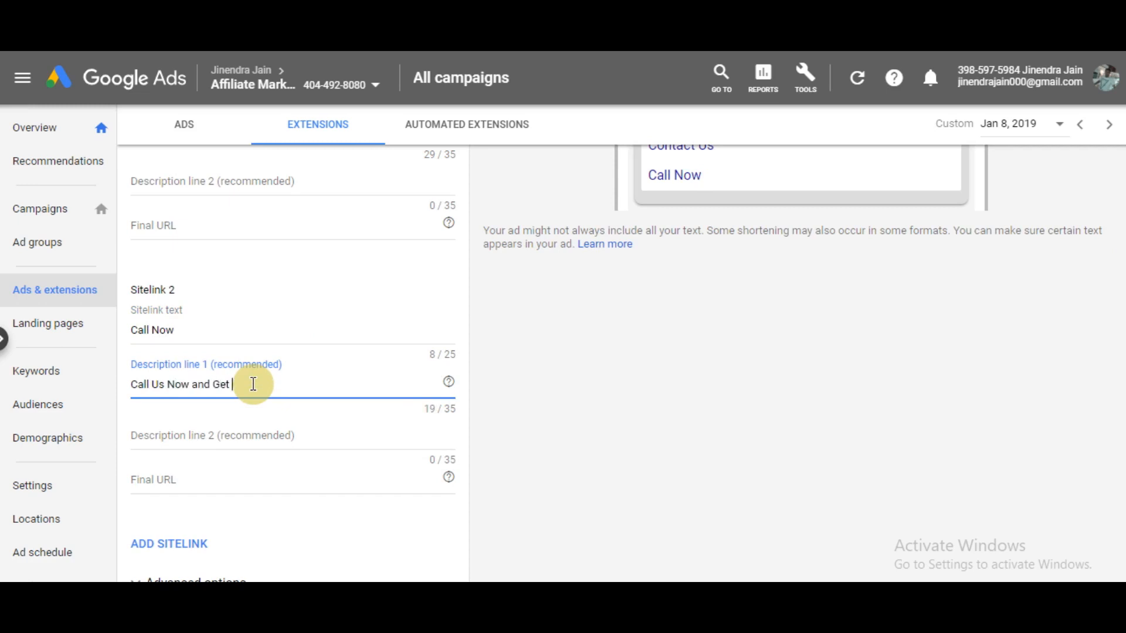
{"action": "type", "text": "a Quote"}
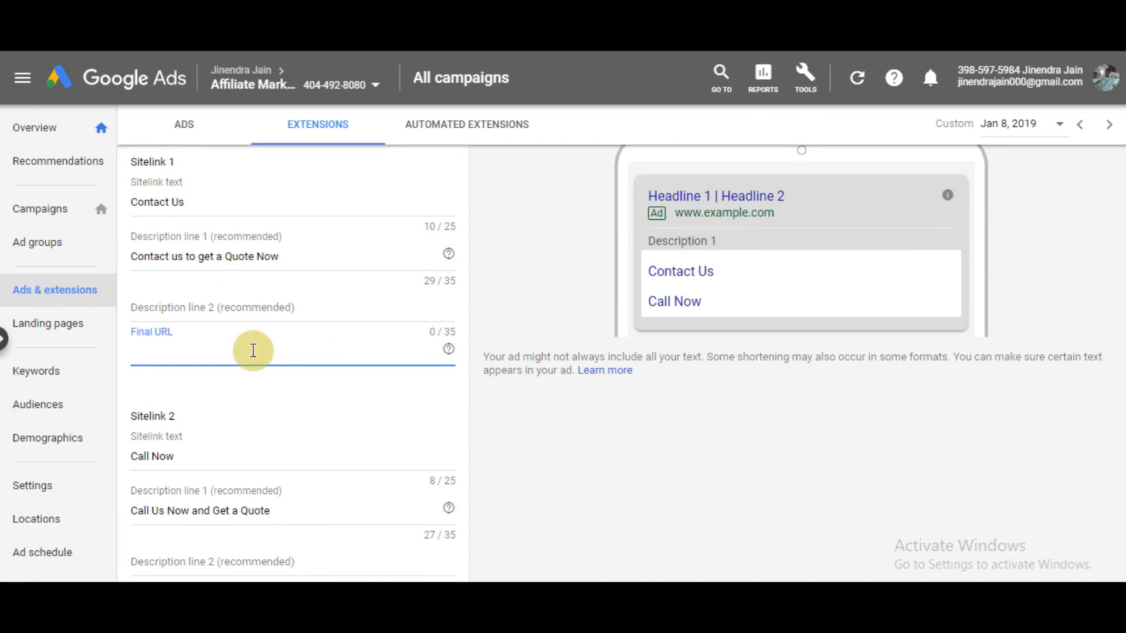
{"action": "type", "text": "moneyshout"}
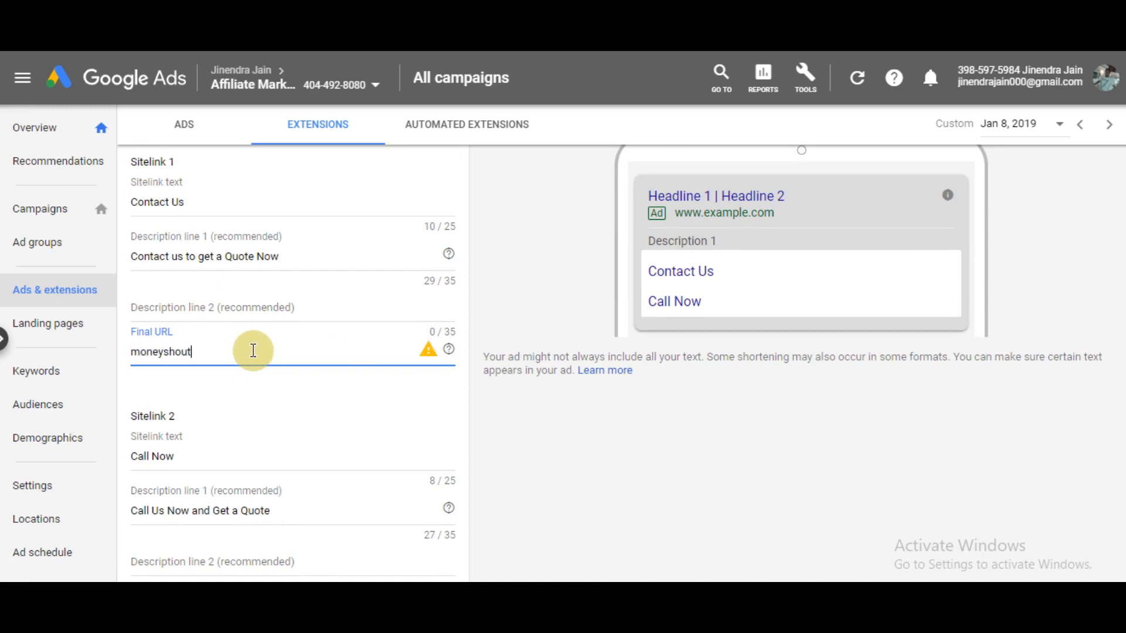
{"action": "type", "text": "loud.com/"}
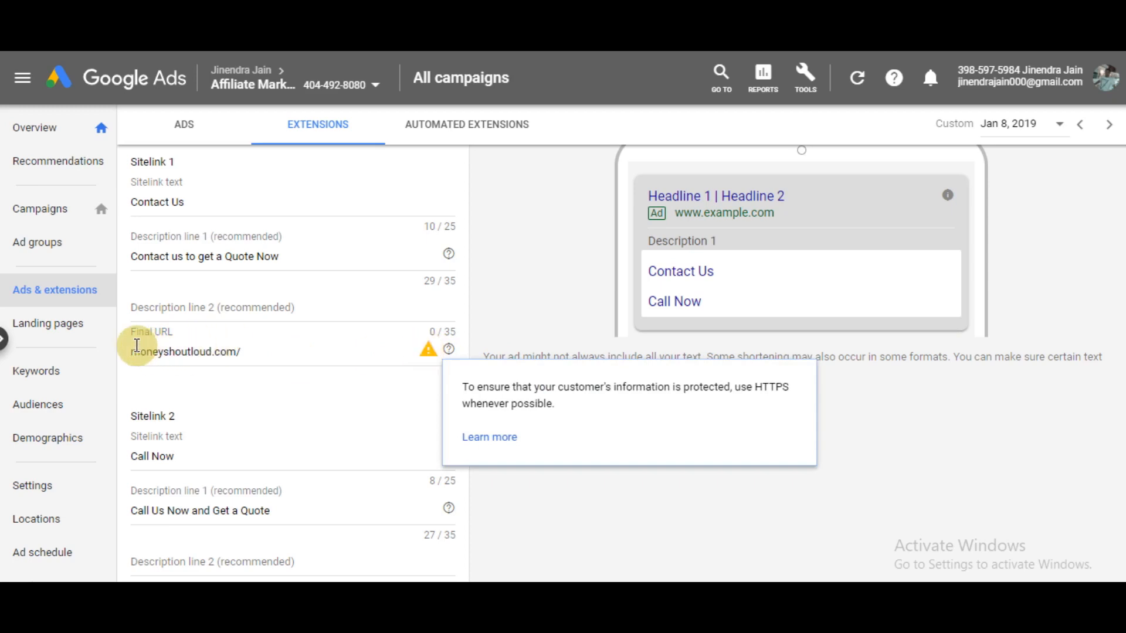
{"action": "left_click", "coordinate": [183, 352]}
{"action": "type", "text": "https://"}
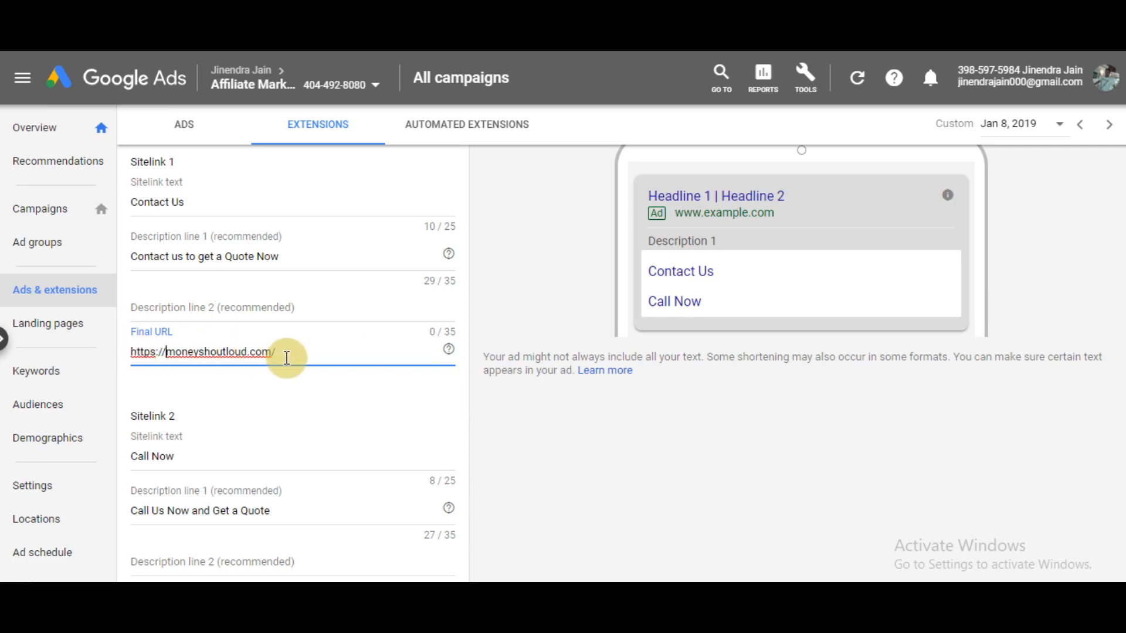
{"action": "type", "text": "cona"}
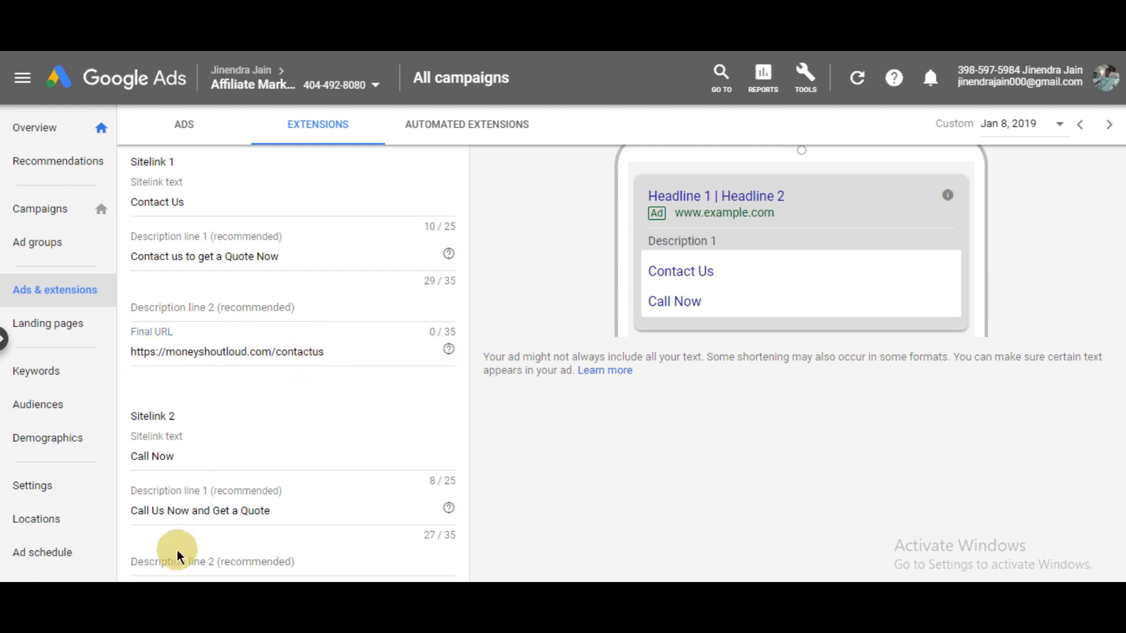
{"action": "scroll", "scroll_direction": "down", "scroll_amount": 3}
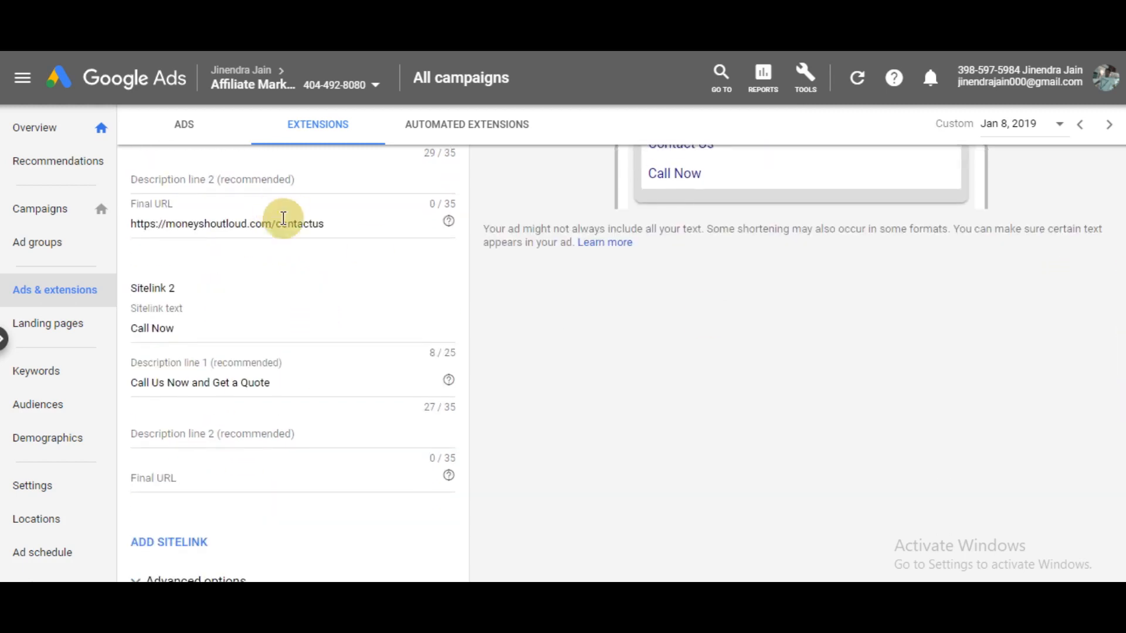
{"action": "triple_click", "coordinate": [227, 223]}
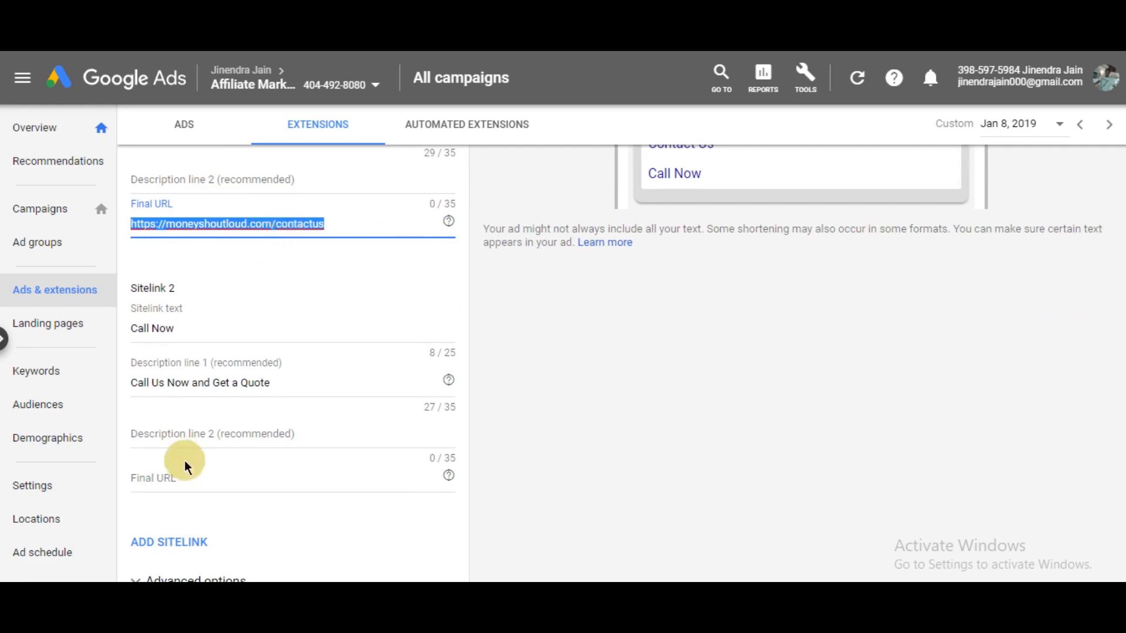
{"action": "type", "text": "https://moneyshoutloud.com/contac"}
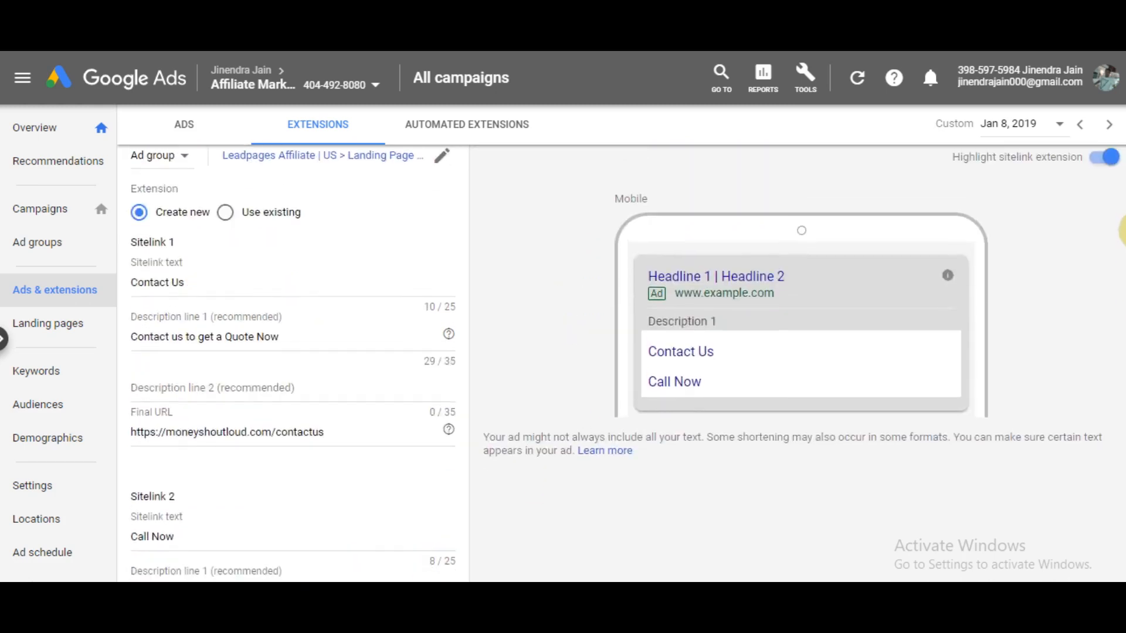
Step: Expand the sitelinks' Advanced options and review the device and scheduling settings
{"action": "scroll", "scroll_direction": "down", "scroll_amount": 3}
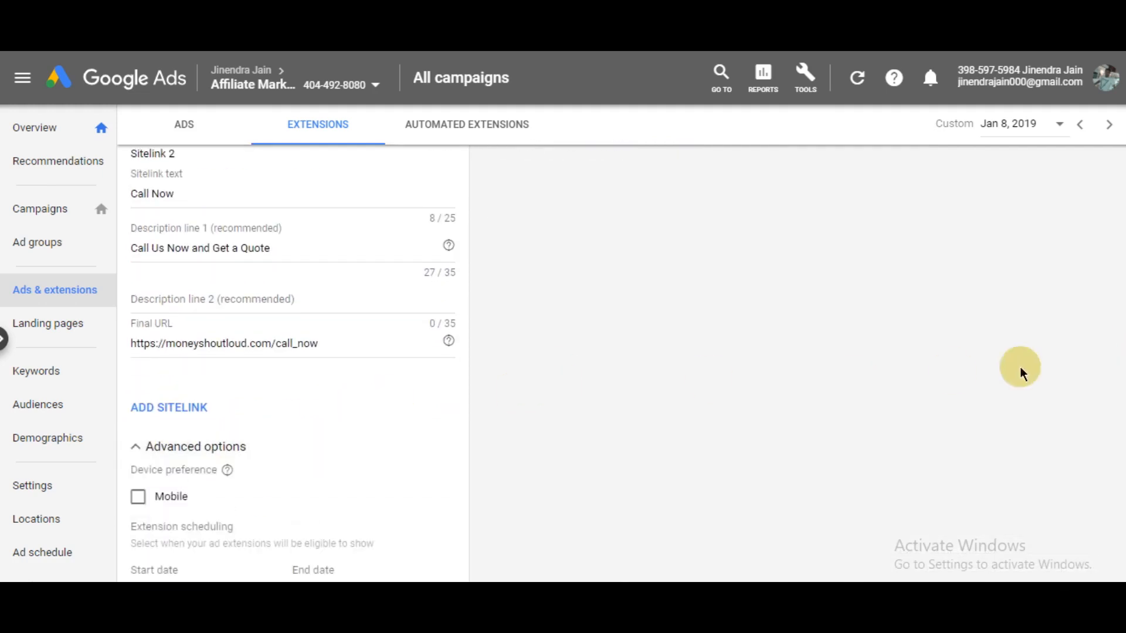
{"action": "scroll", "scroll_direction": "down", "scroll_amount": 3}
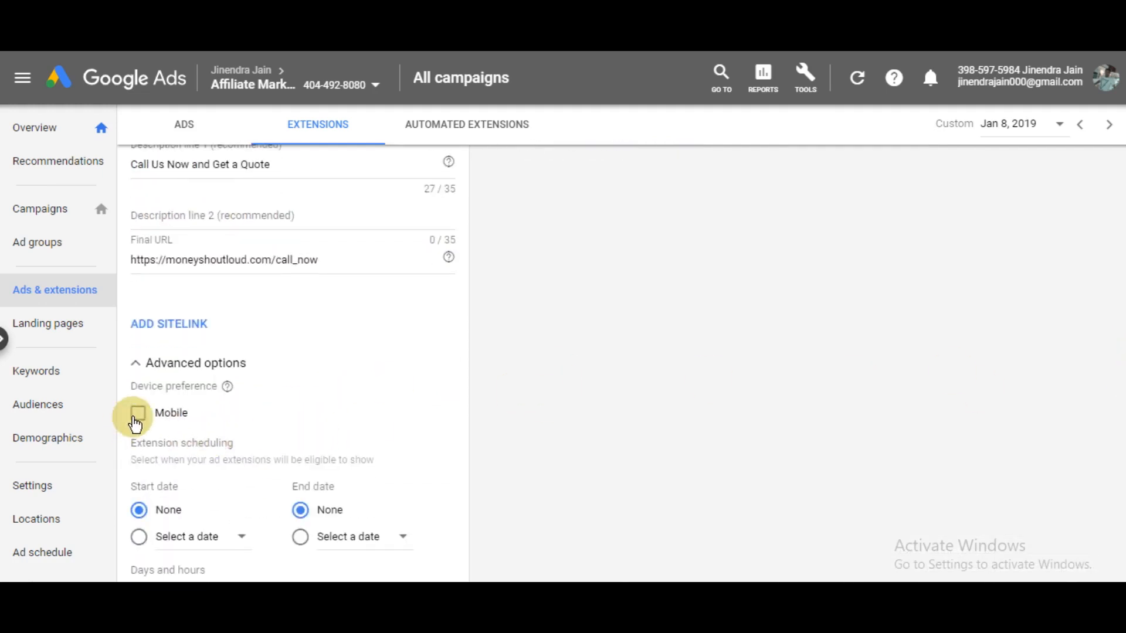
{"action": "left_click", "coordinate": [138, 413]}
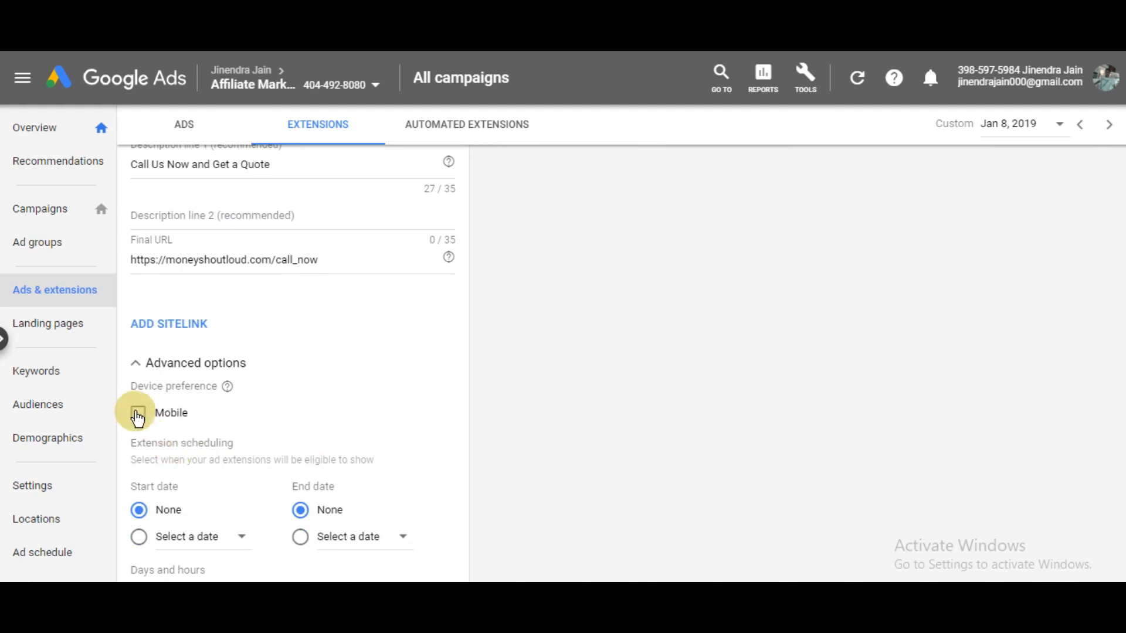
{"action": "scroll", "scroll_direction": "down", "scroll_amount": 3}
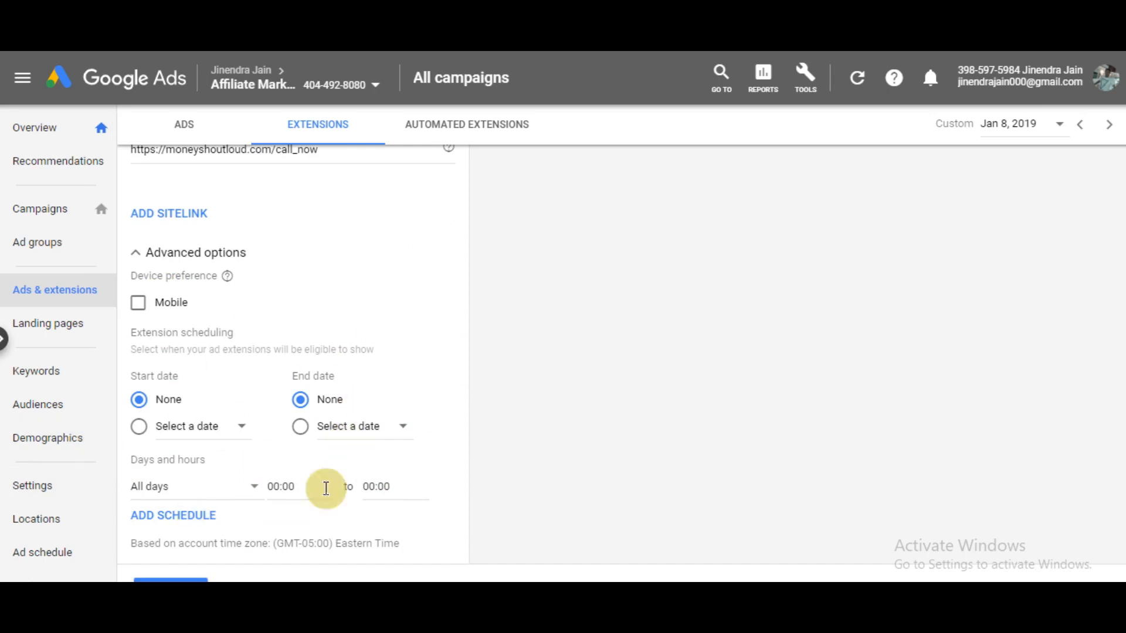
{"action": "mouse_move", "coordinate": [544, 338]}
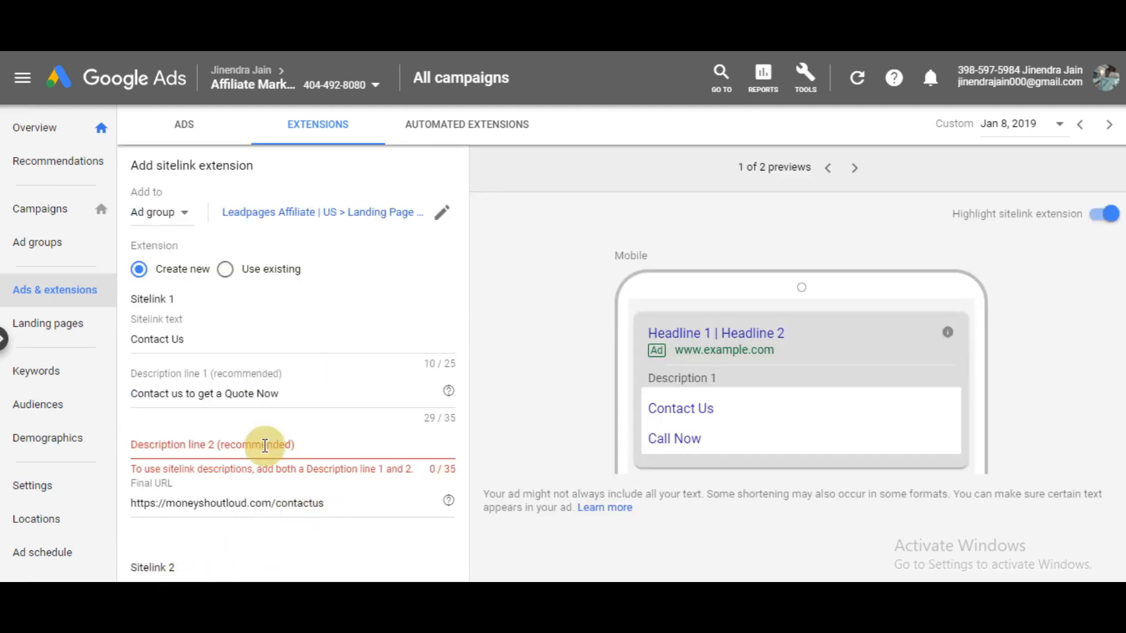
Step: Enter 'Best Services' and 'Available for your Call.' as the second description lines
{"action": "left_click", "coordinate": [215, 444]}
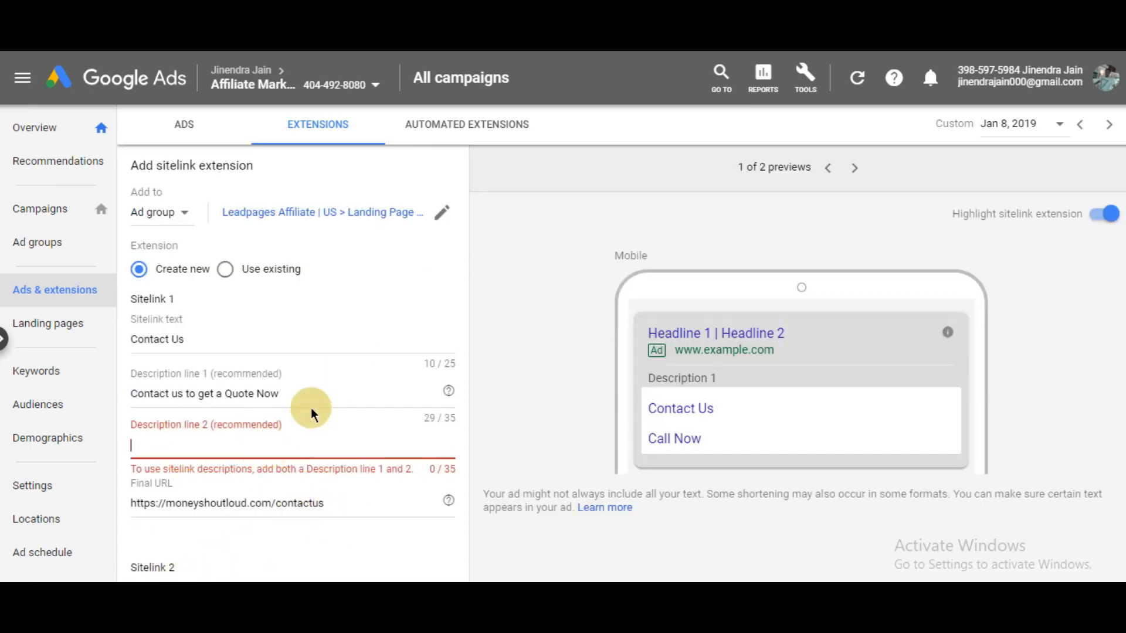
{"action": "scroll", "scroll_direction": "down", "scroll_amount": 3}
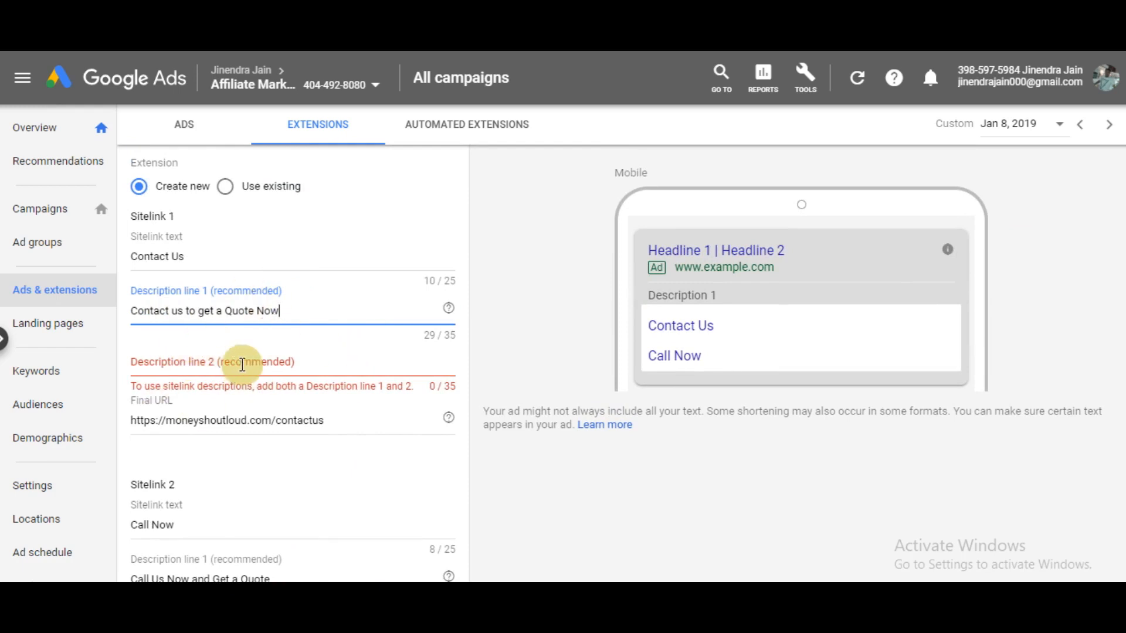
{"action": "left_click", "coordinate": [215, 361]}
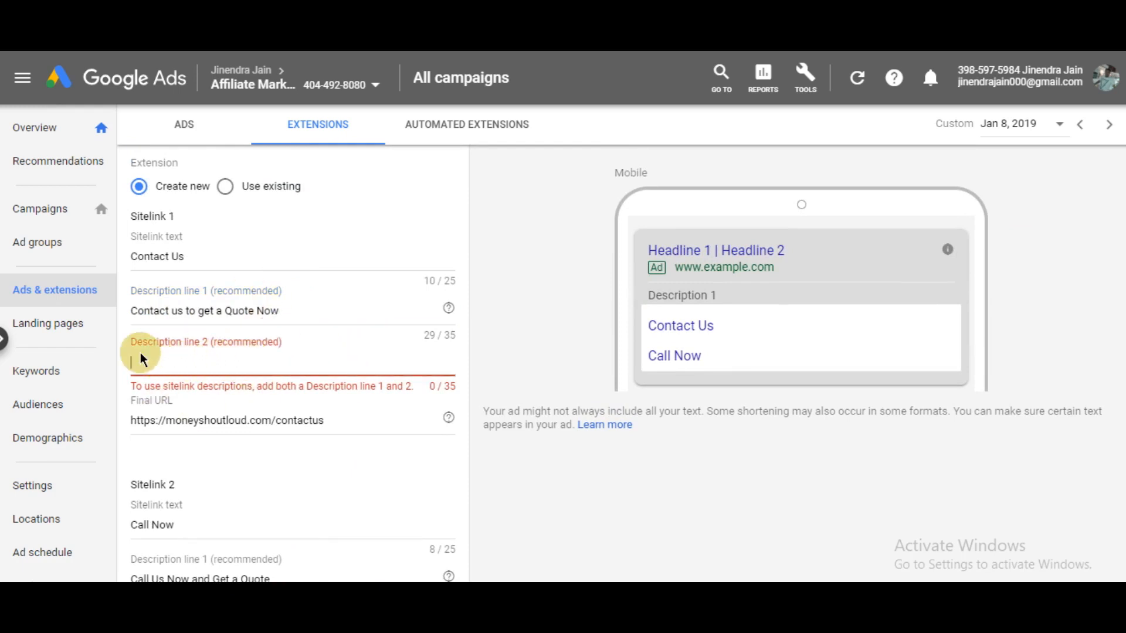
{"action": "type", "text": "Best Services"}
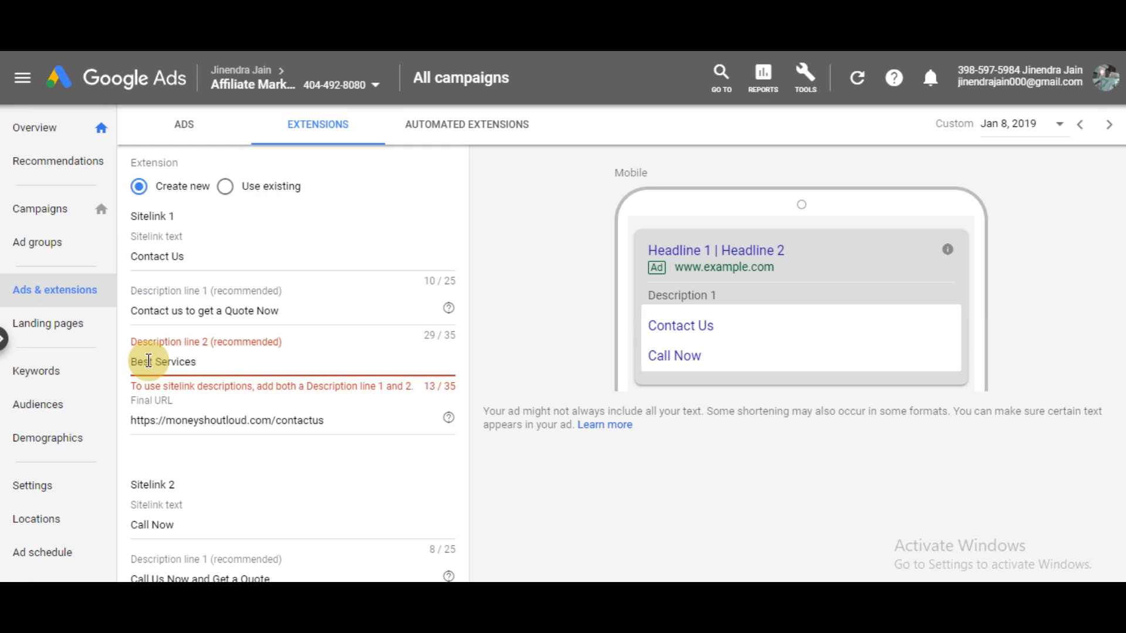
{"action": "scroll", "scroll_direction": "down", "scroll_amount": 3}
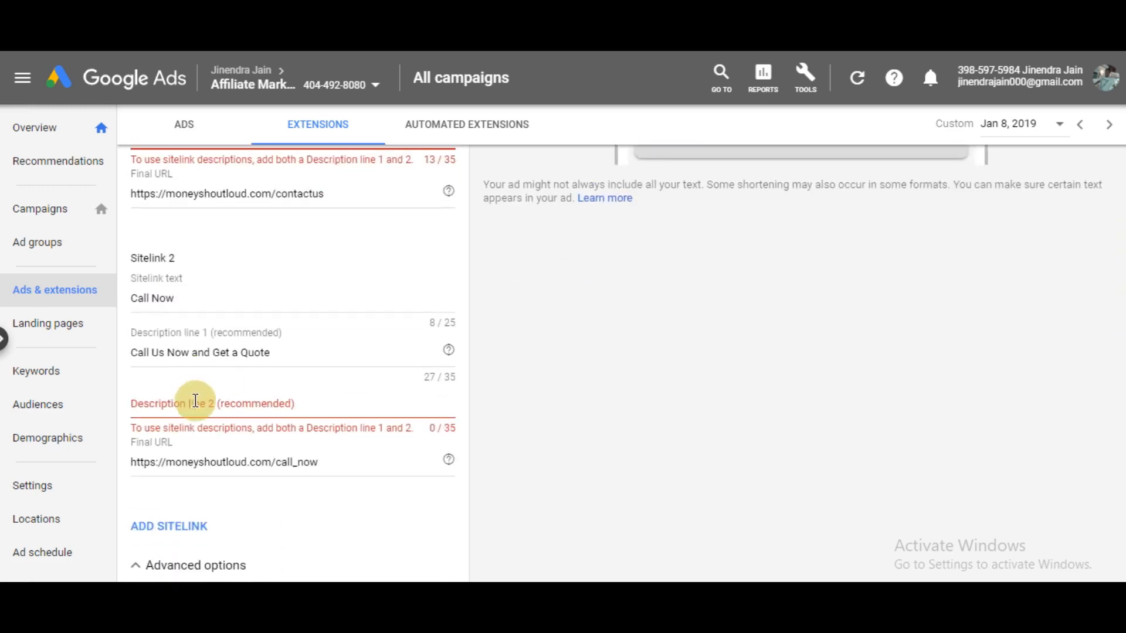
{"action": "type", "text": "Availabl"}
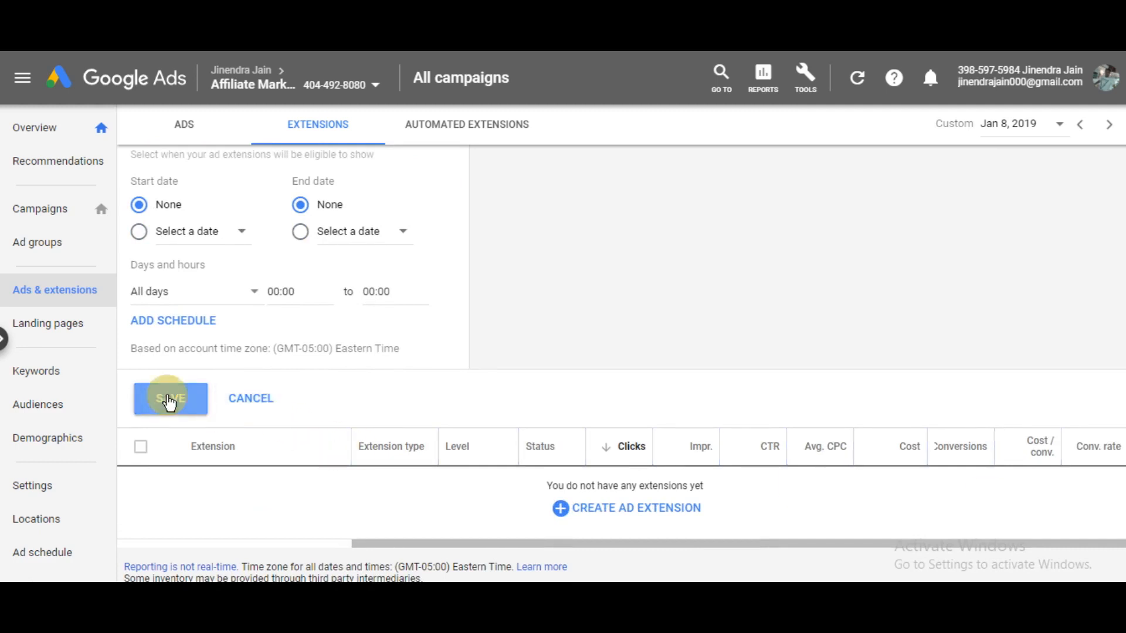
Step: Save the Contact Us and Call Now sitelinks, which then appear as Under review
{"action": "left_click", "coordinate": [170, 398]}
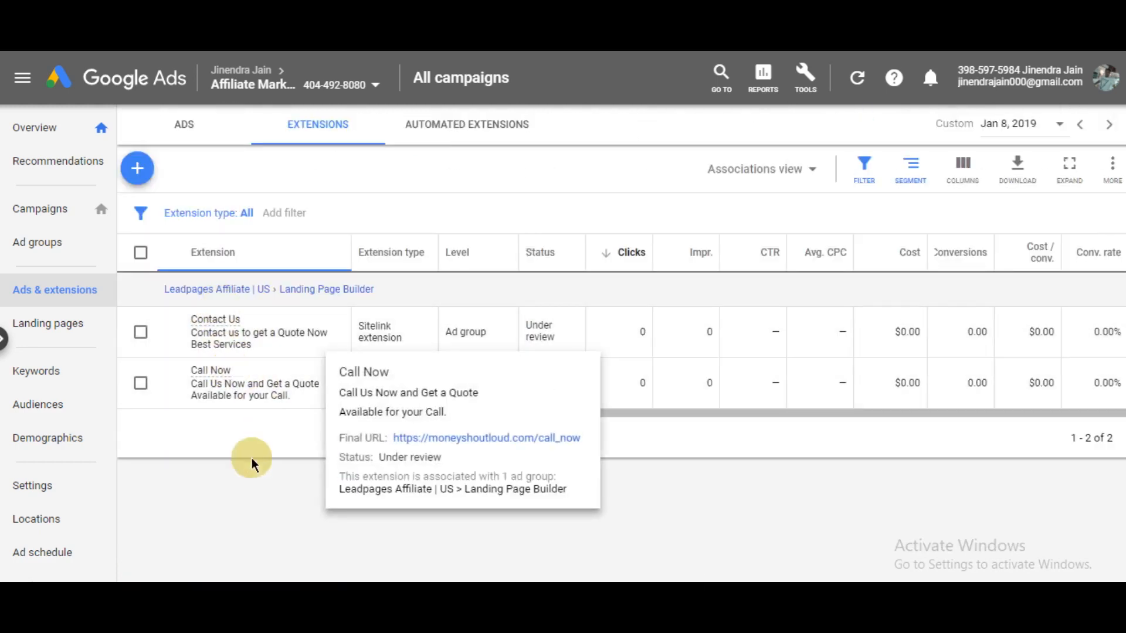
{"action": "mouse_move", "coordinate": [592, 432]}
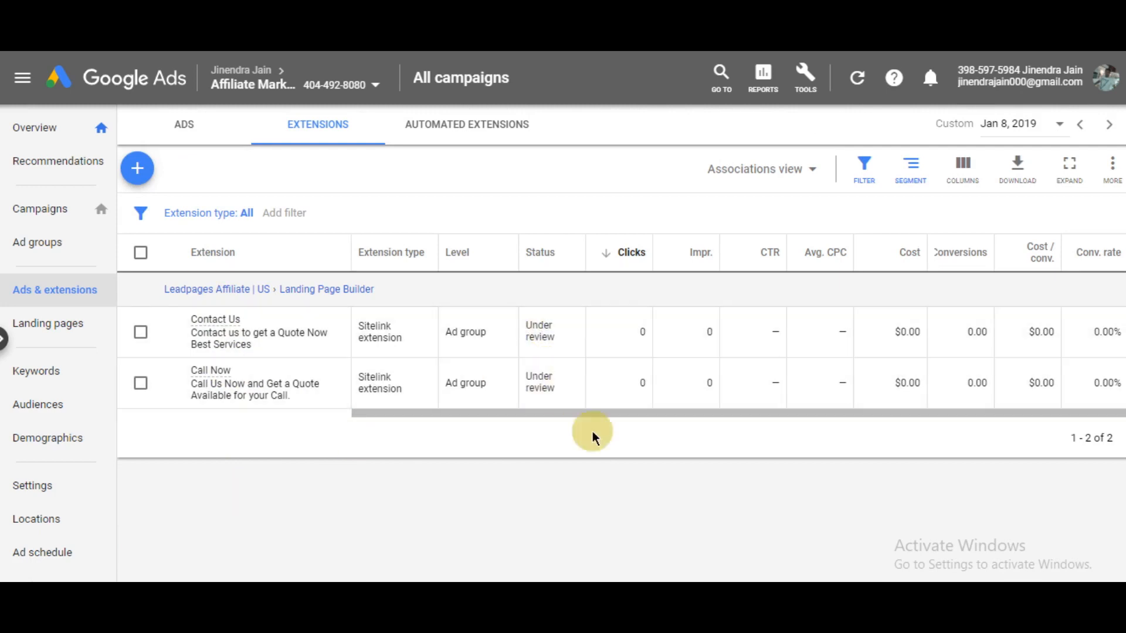